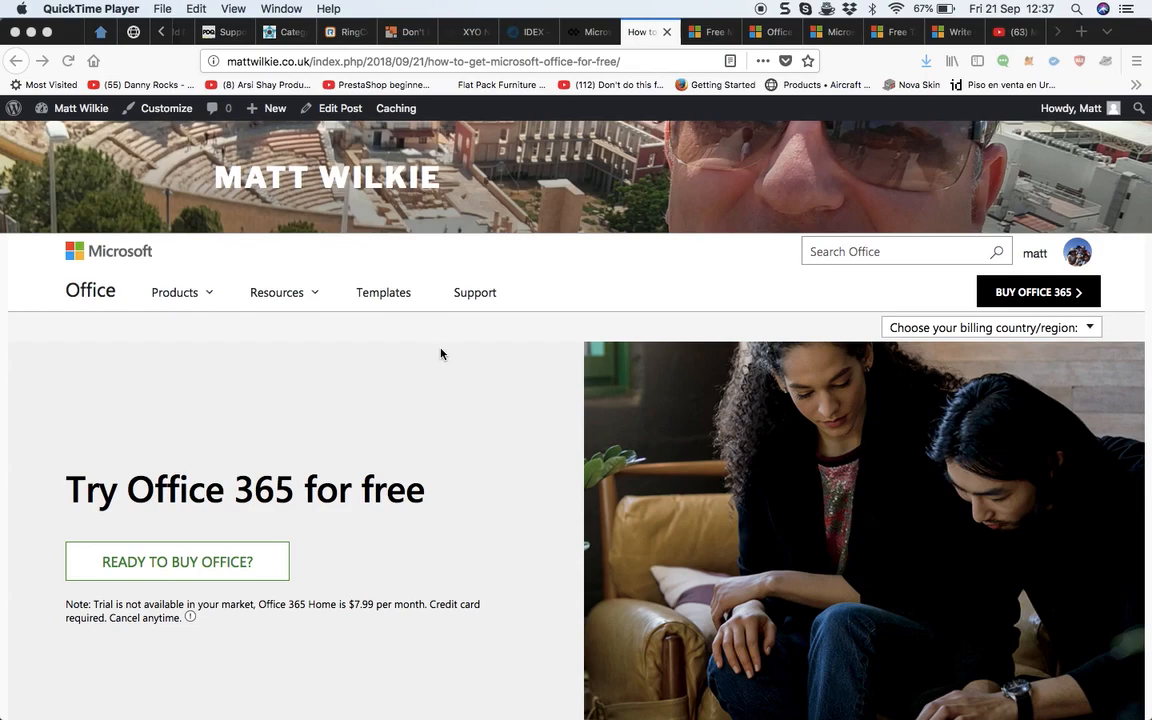
Scroll past the Office 365 banner to the 'How to get Microsoft Office for free' introduction.
click(420, 61)
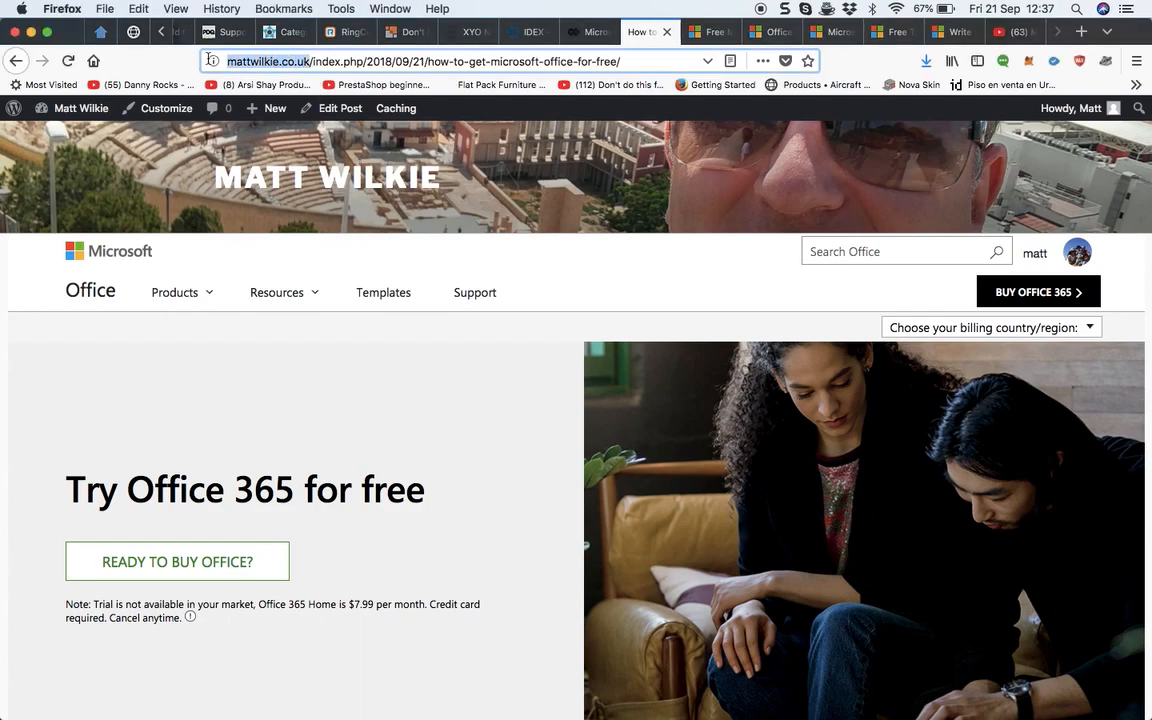
mouse_move(285, 88)
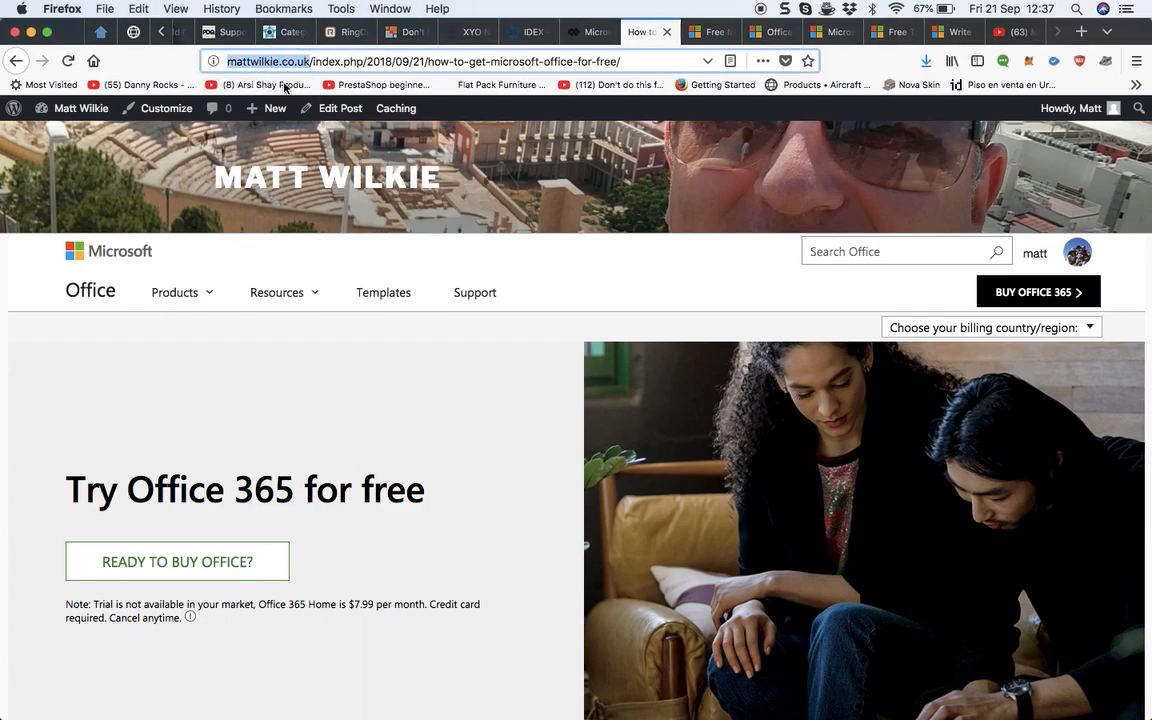
mouse_move(379, 352)
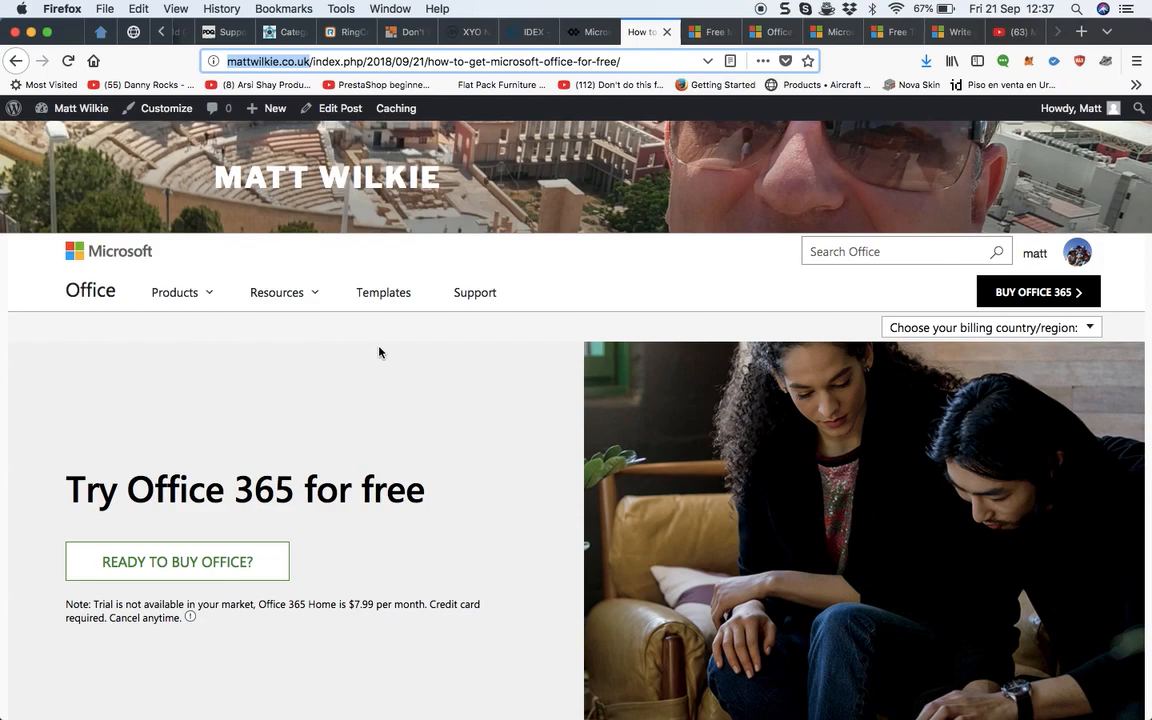
scroll(down, 3)
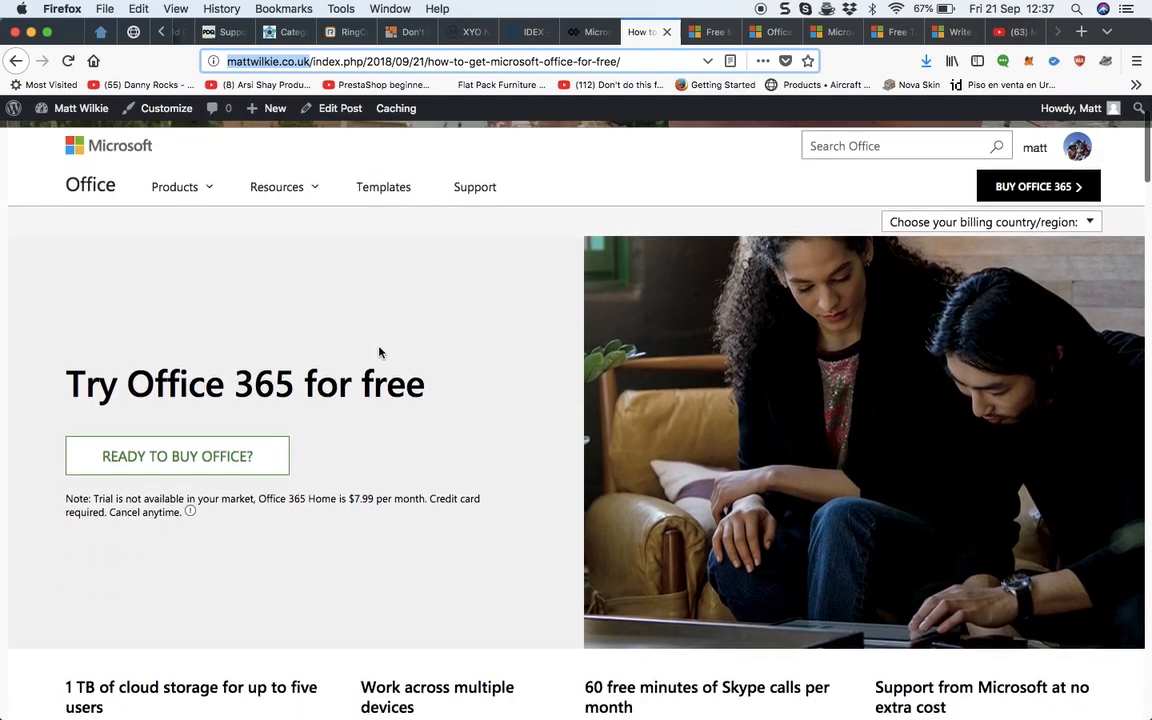
scroll(down, 3)
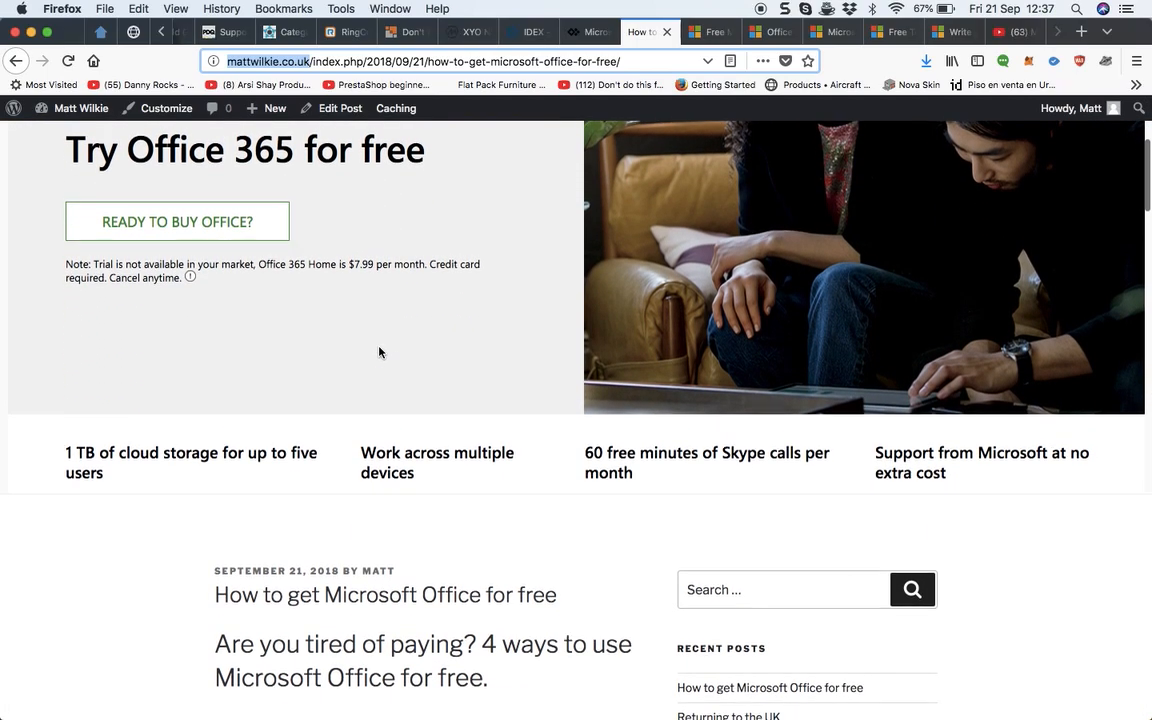
scroll(up, 3)
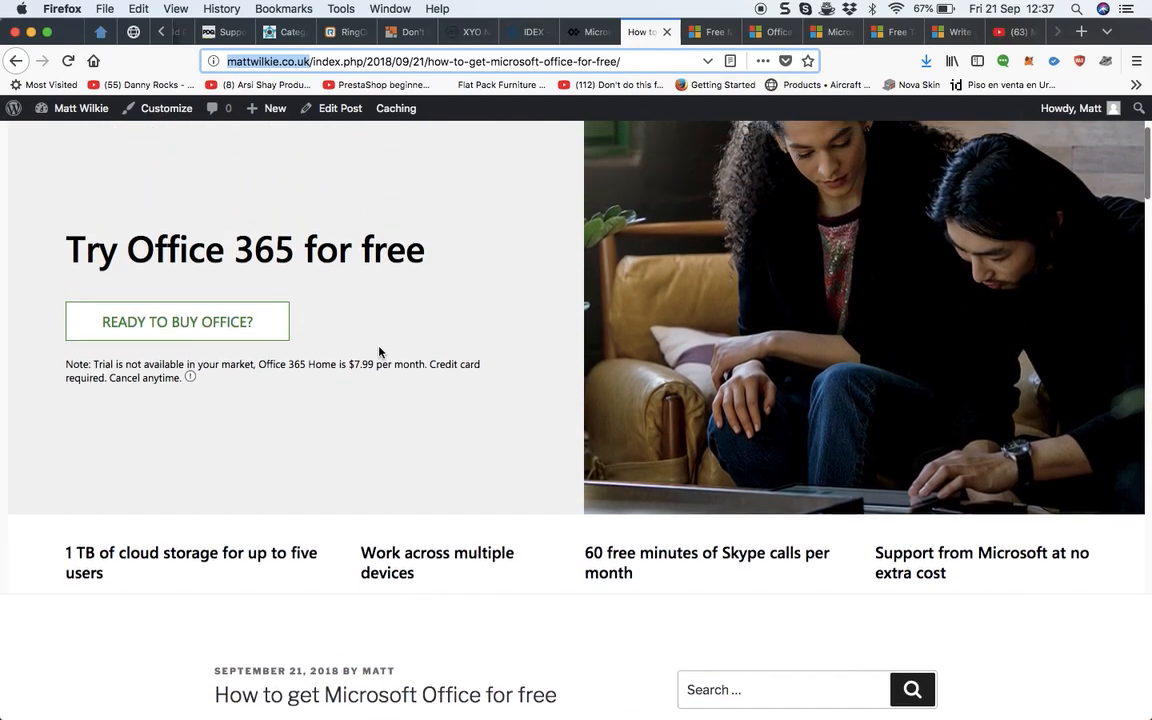
scroll(down, 3)
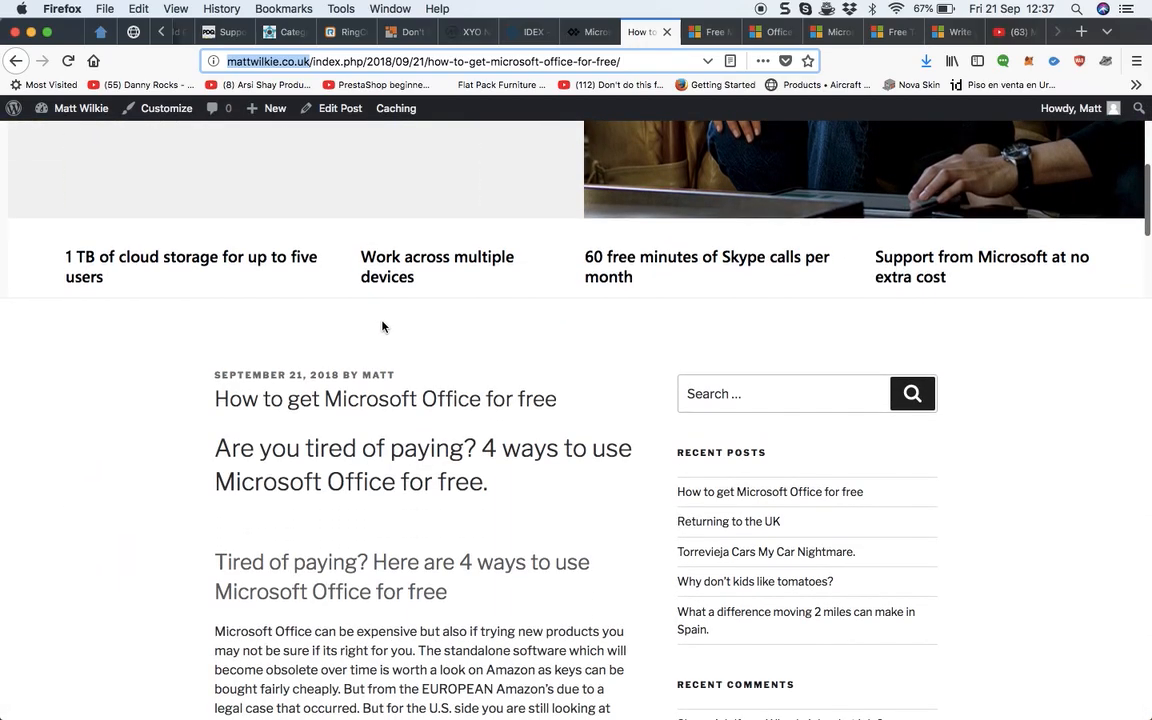
scroll(down, 3)
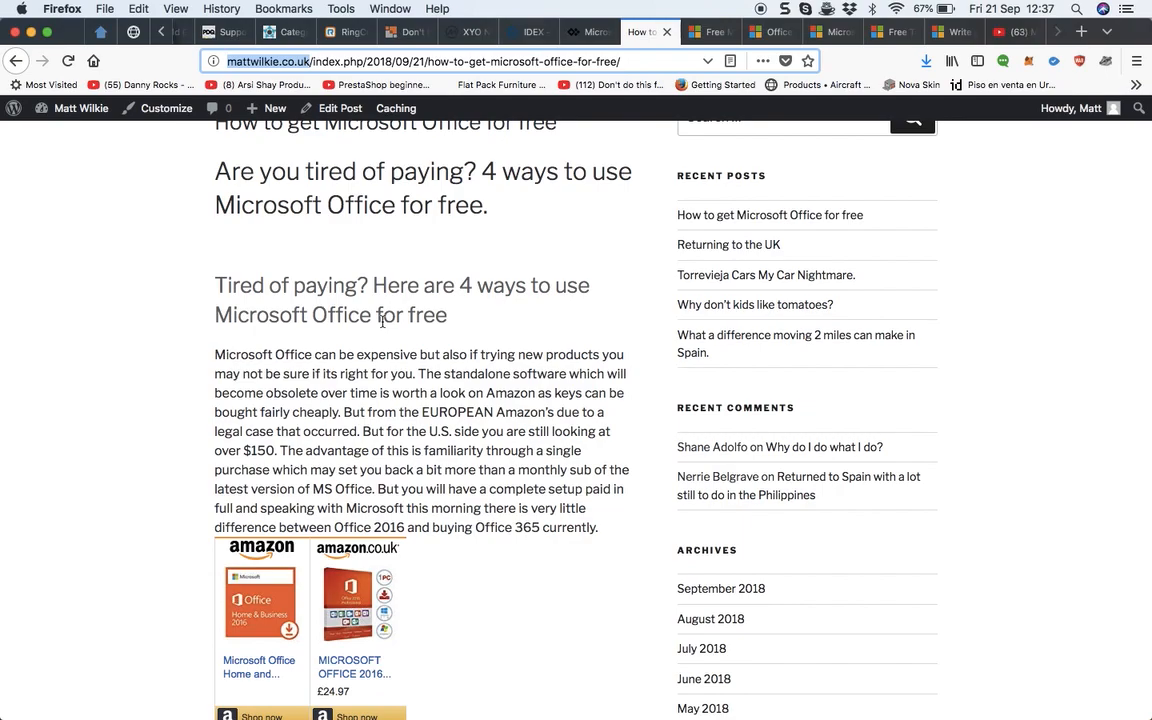
Scroll past the Amazon Office offers and pricing to '1. Free web and mobile apps'.
scroll(down, 3)
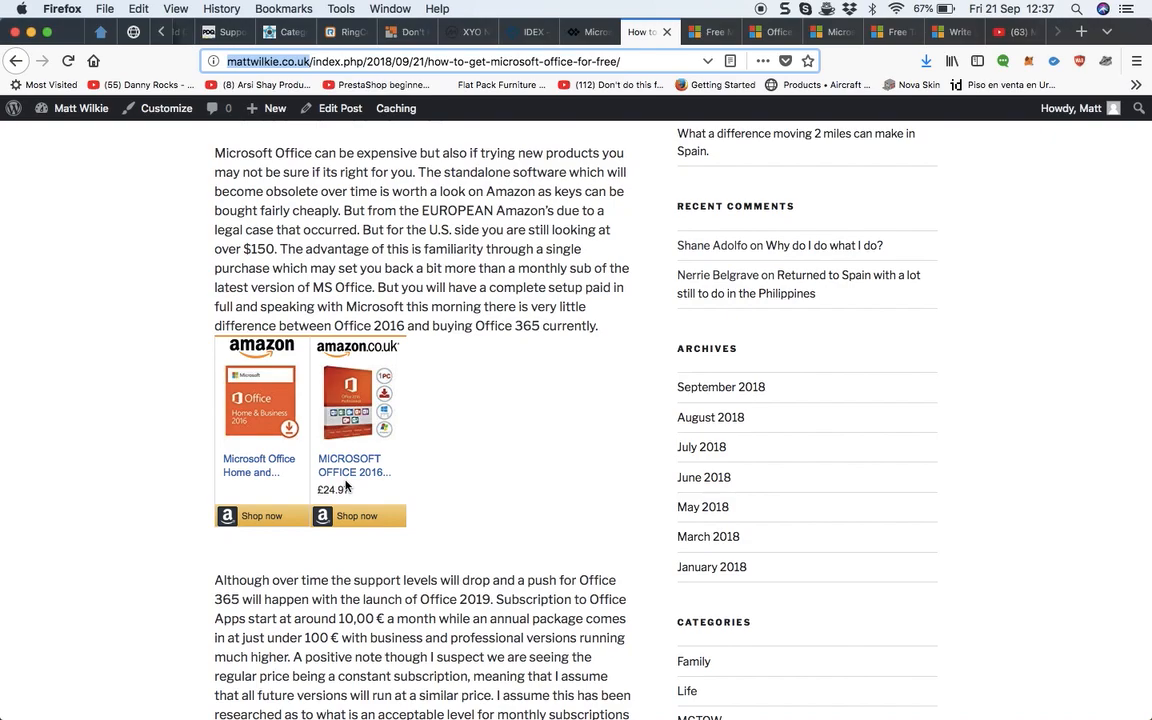
mouse_move(240, 483)
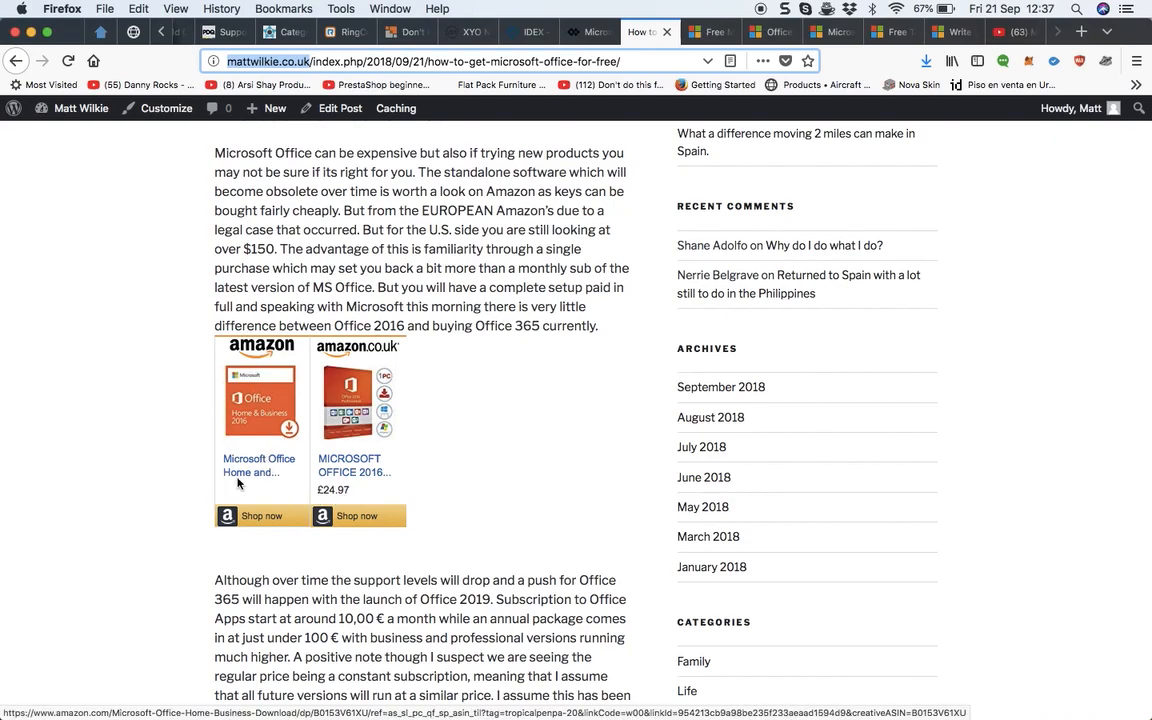
mouse_move(260, 400)
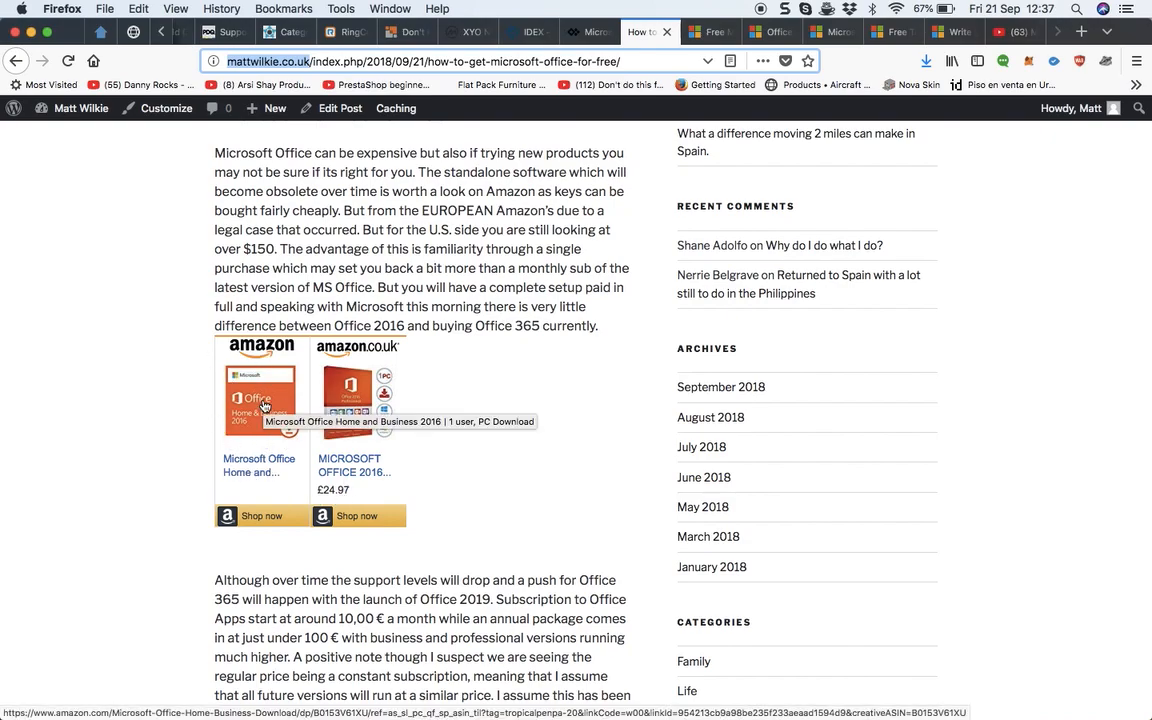
mouse_move(273, 405)
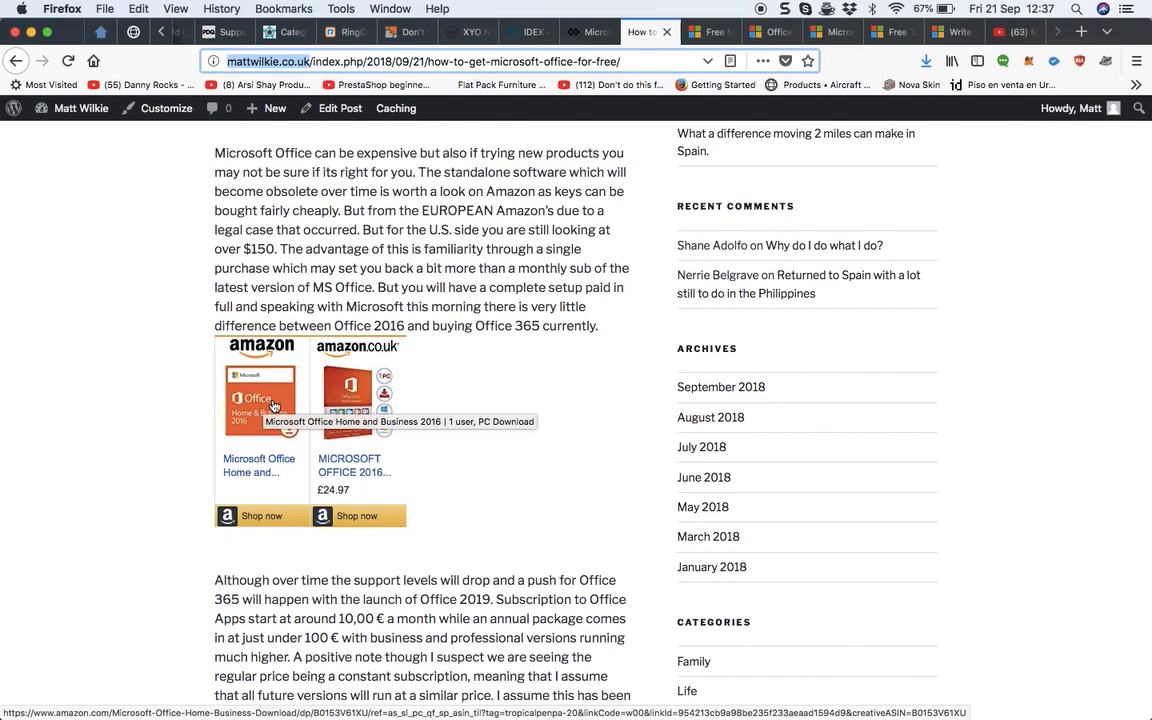
mouse_move(570, 431)
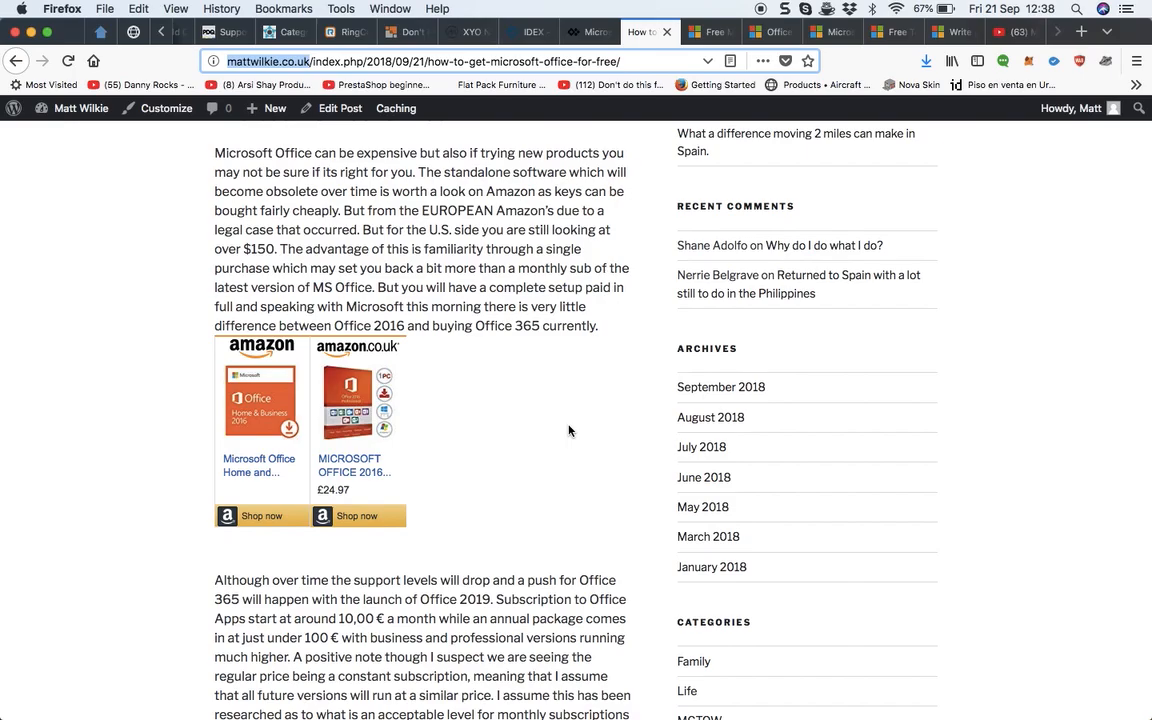
scroll(down, 3)
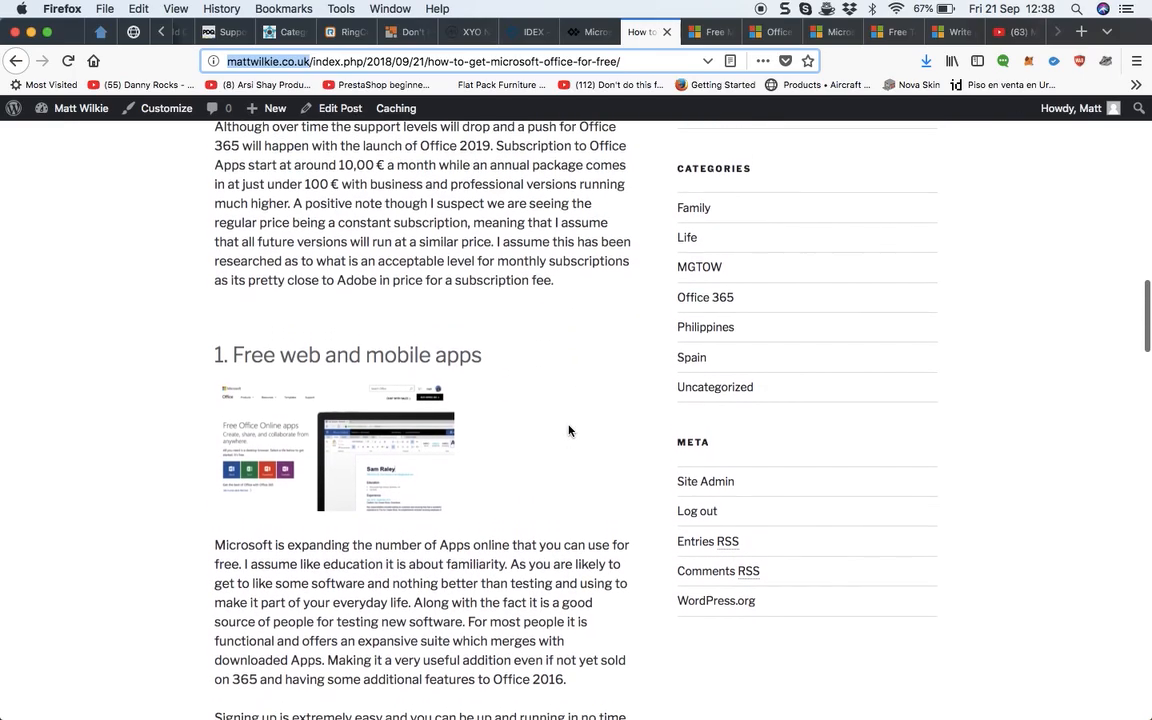
scroll(down, 3)
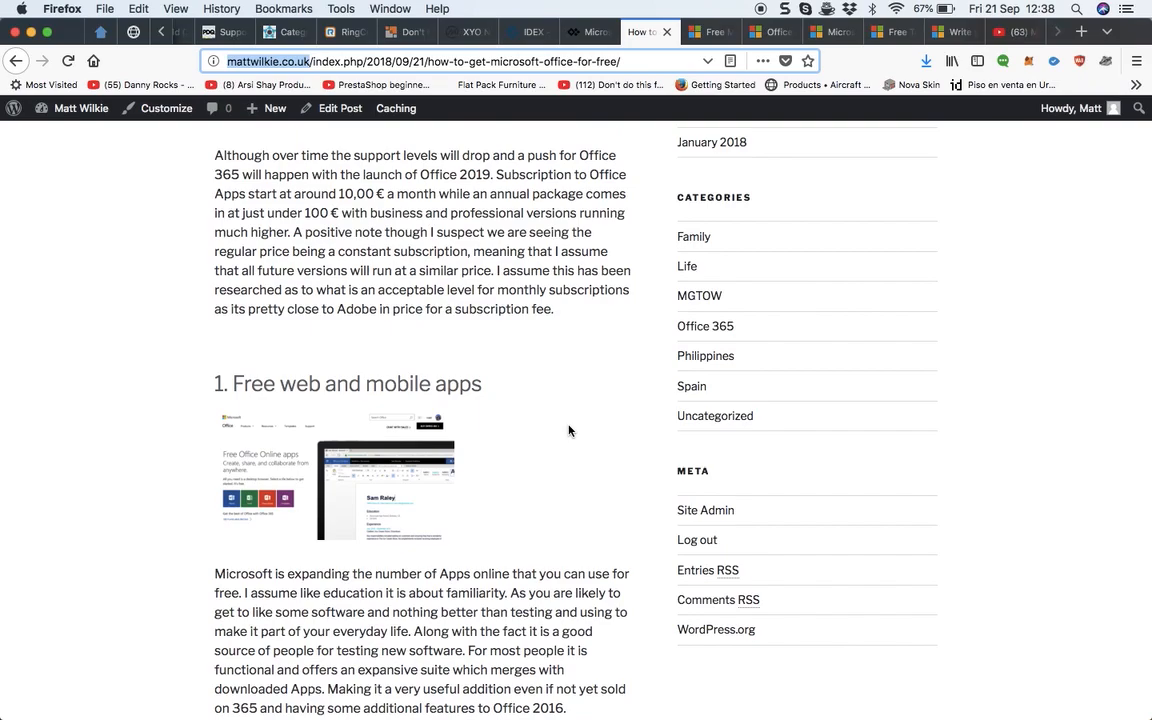
mouse_move(300, 166)
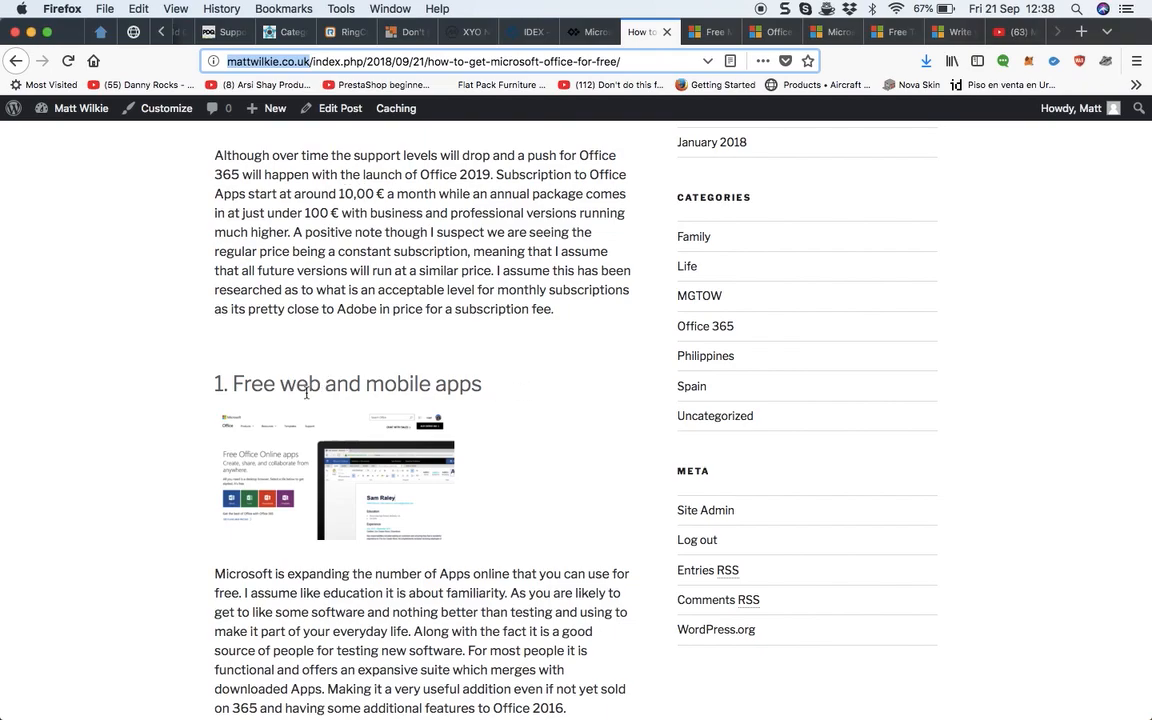
mouse_move(491, 516)
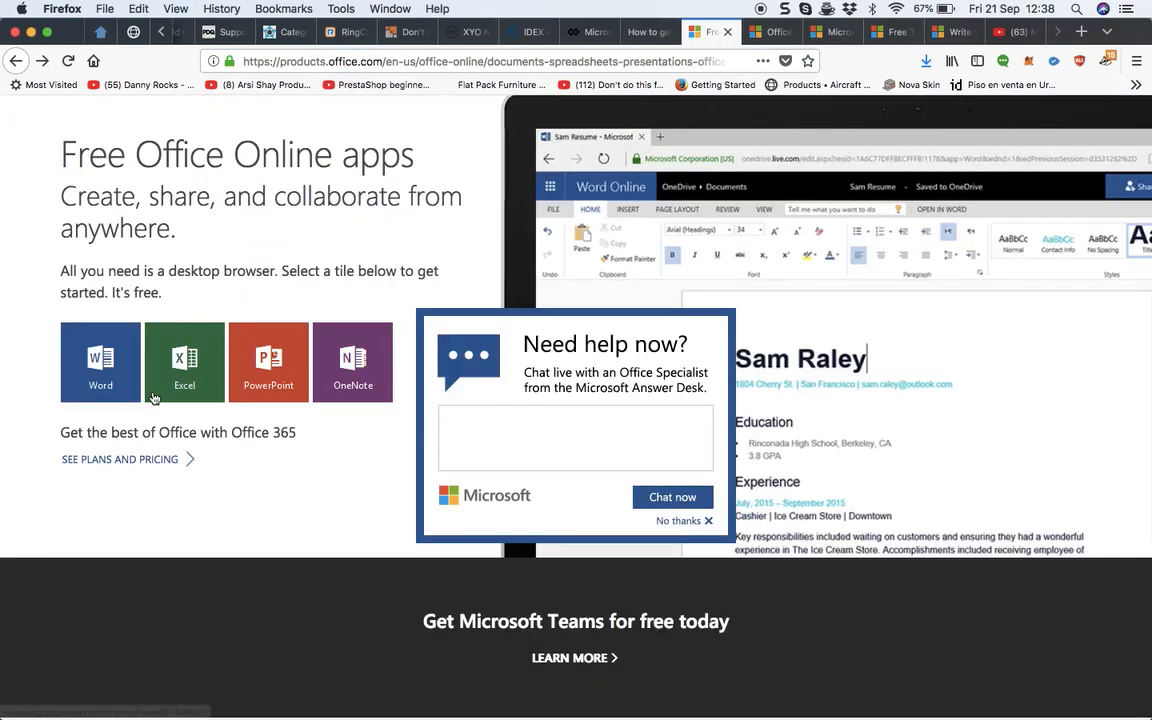
mouse_move(695, 604)
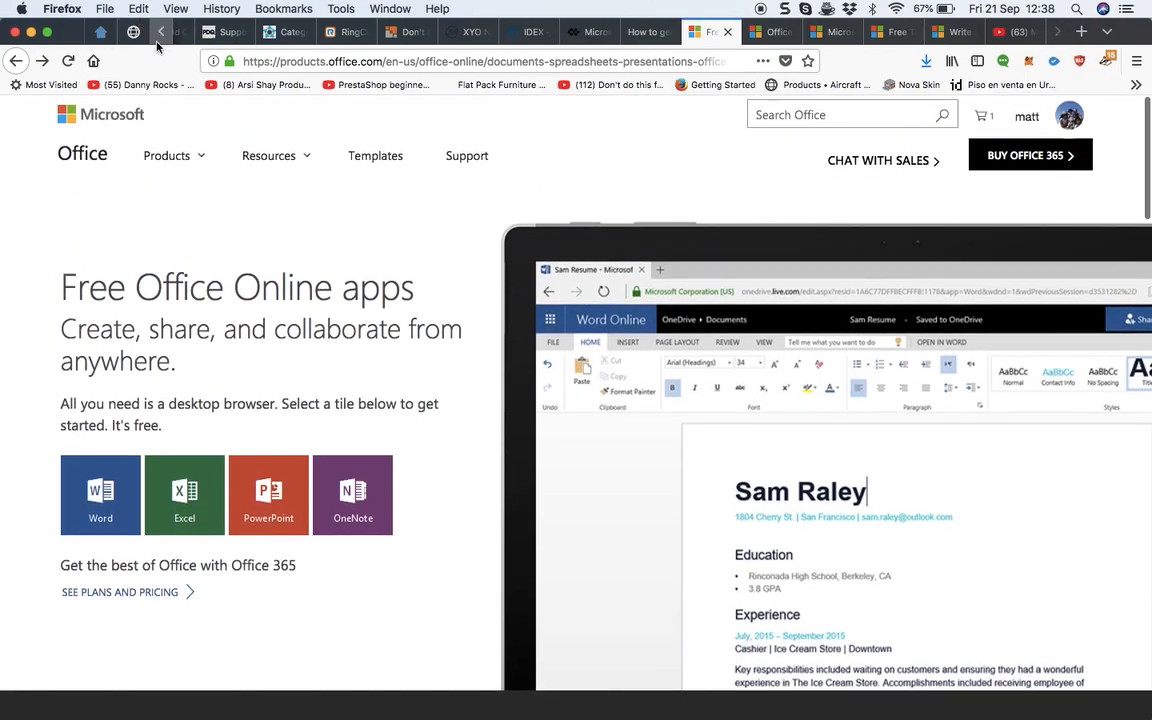
Dismiss the chat popup and launch Word from the Free Office Online apps page.
click(490, 61)
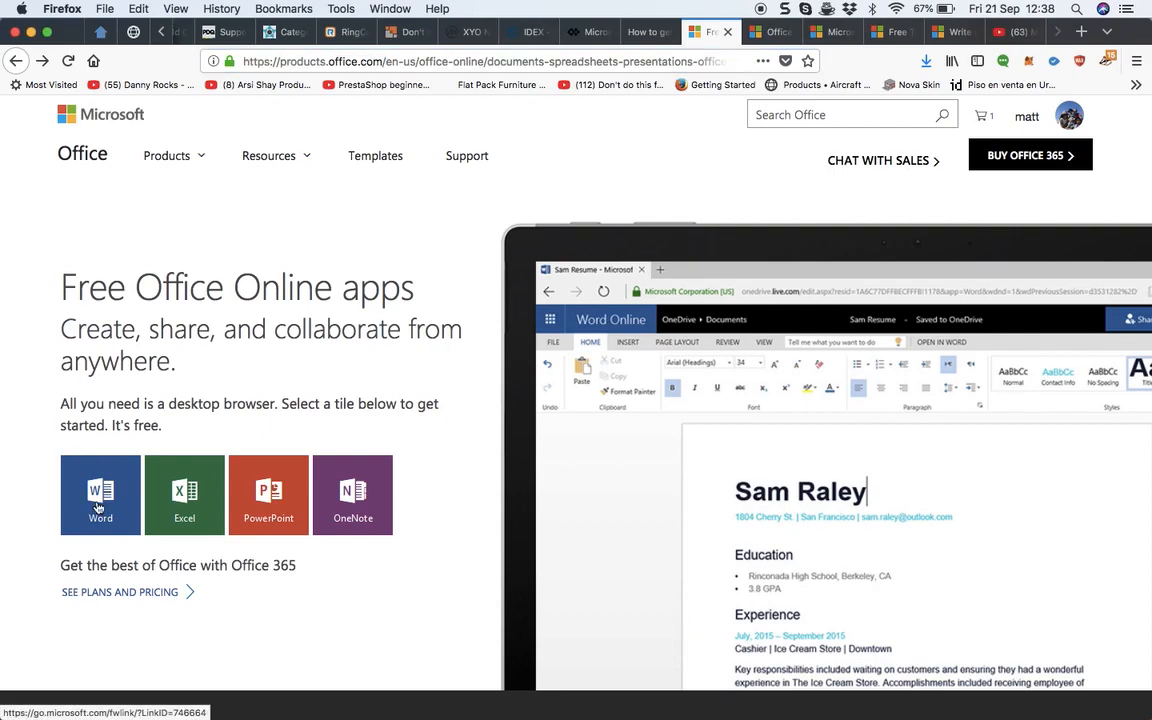
click(100, 495)
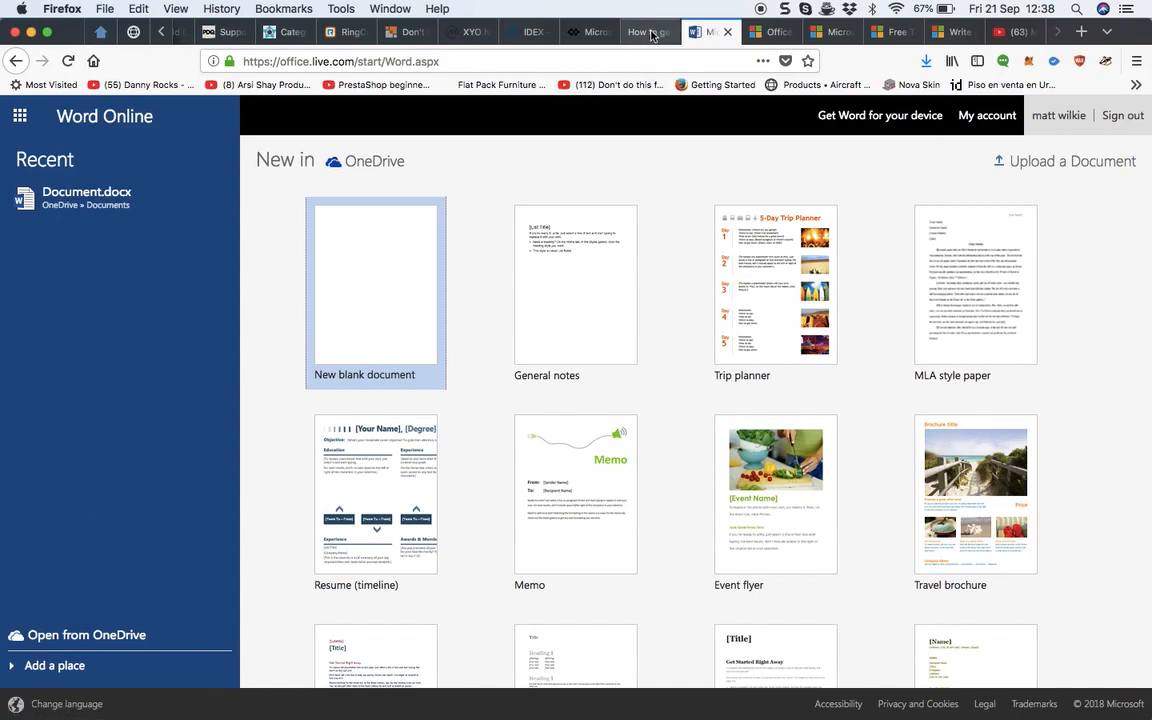
mouse_move(544, 321)
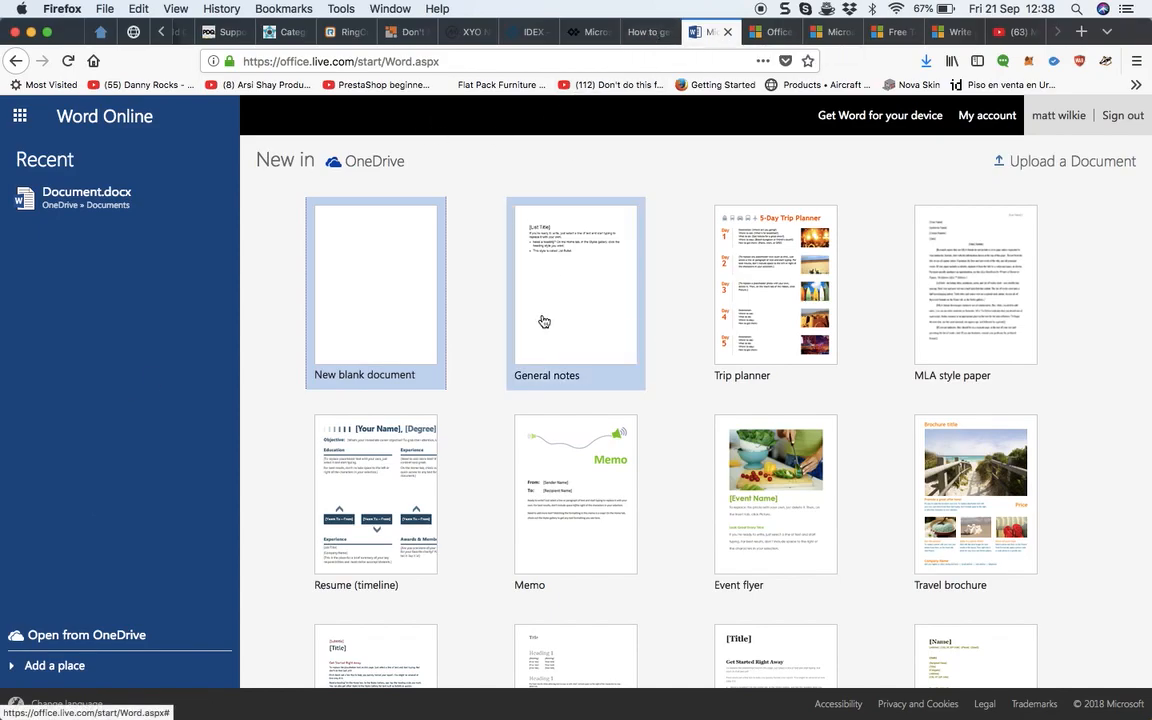
mouse_move(544, 321)
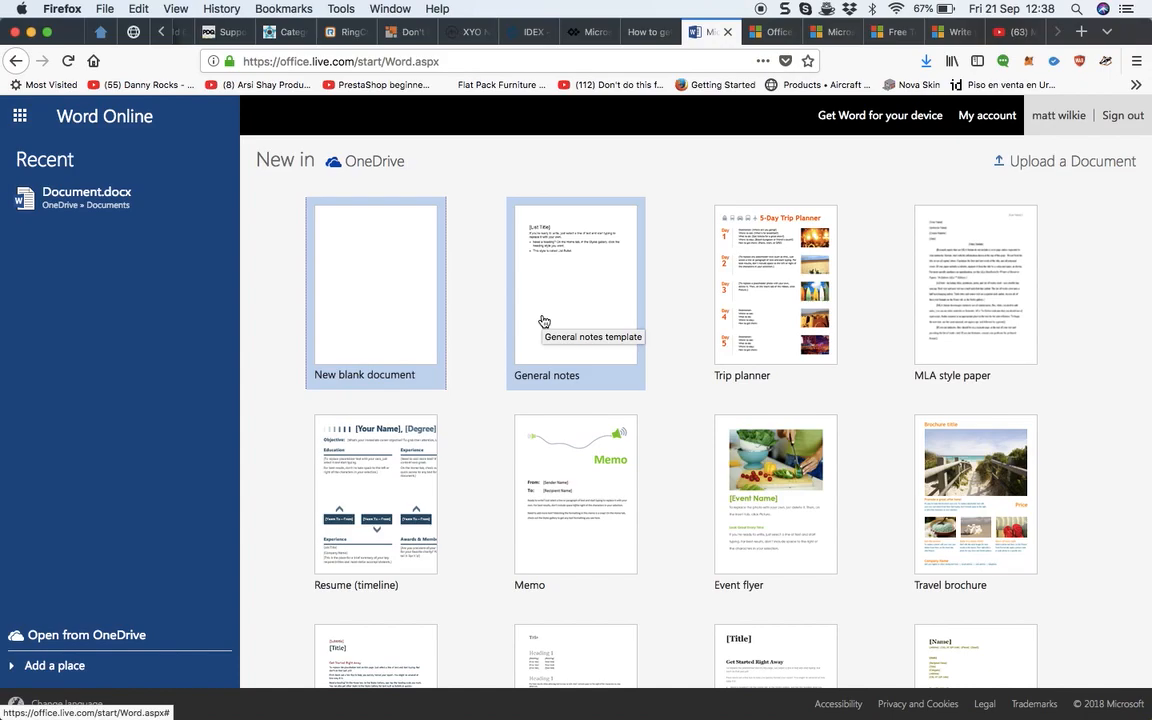
Create a new blank Word Online document, 'Document 1', saved to OneDrive.
click(375, 283)
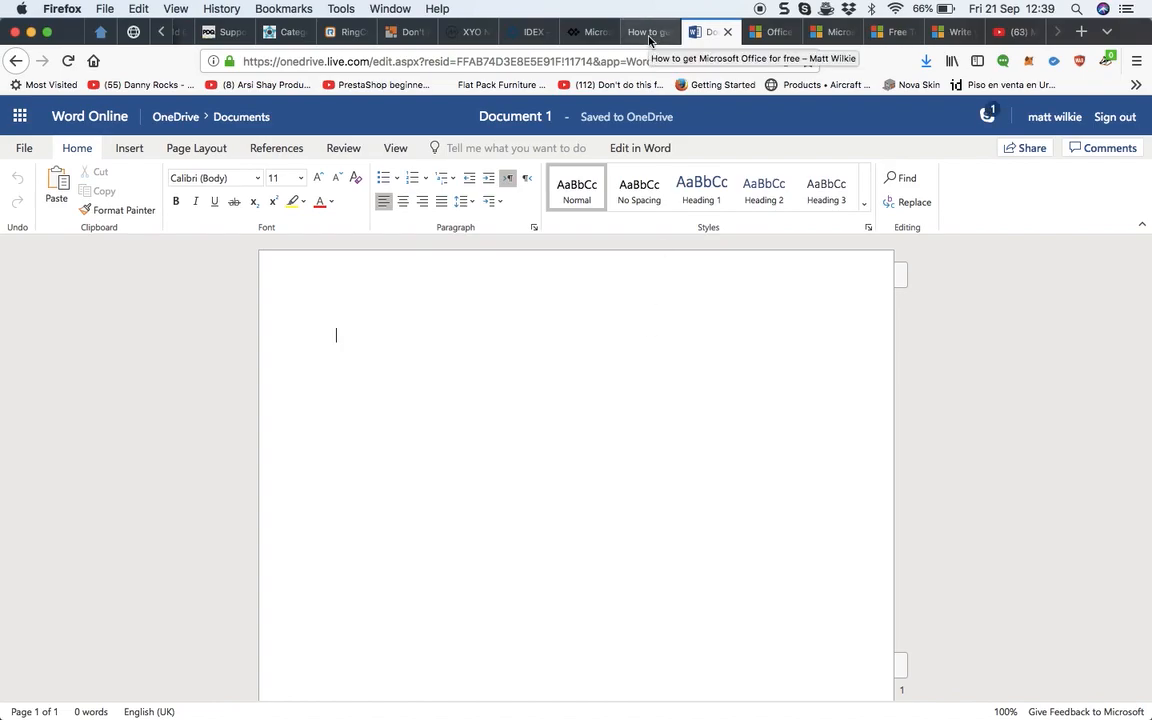
Return to the blog tab and scroll to '2. Office 365 for free through your school'.
click(640, 31)
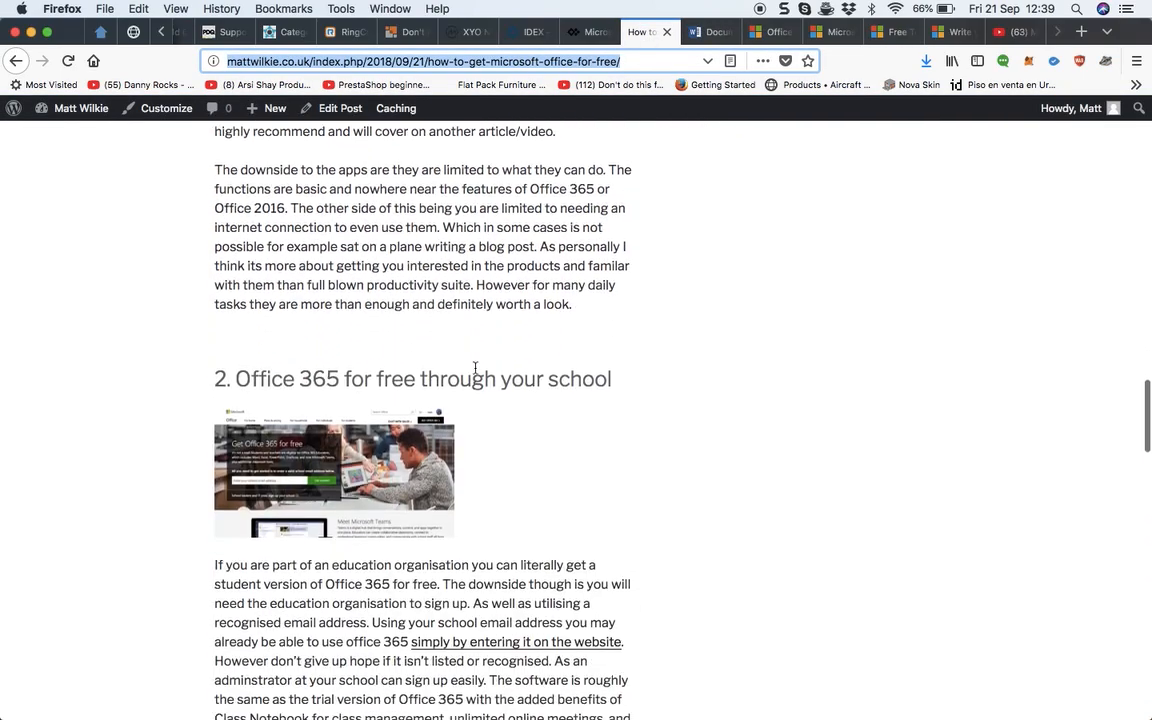
scroll(down, 3)
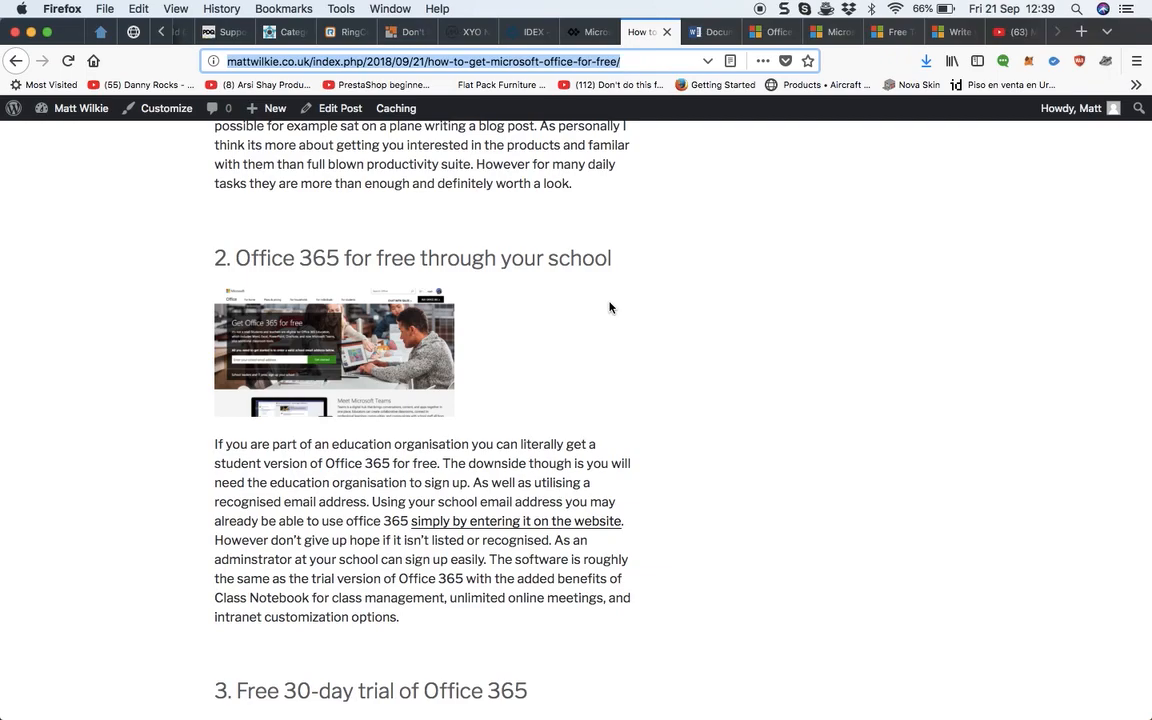
mouse_move(315, 598)
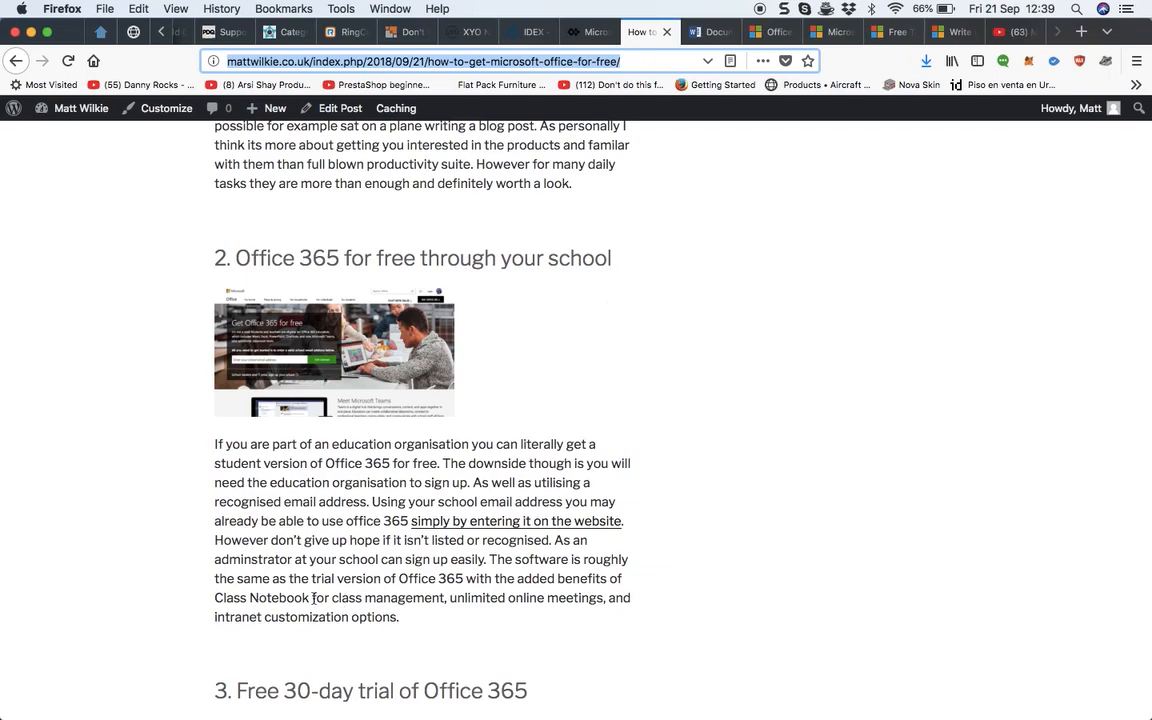
mouse_move(490, 626)
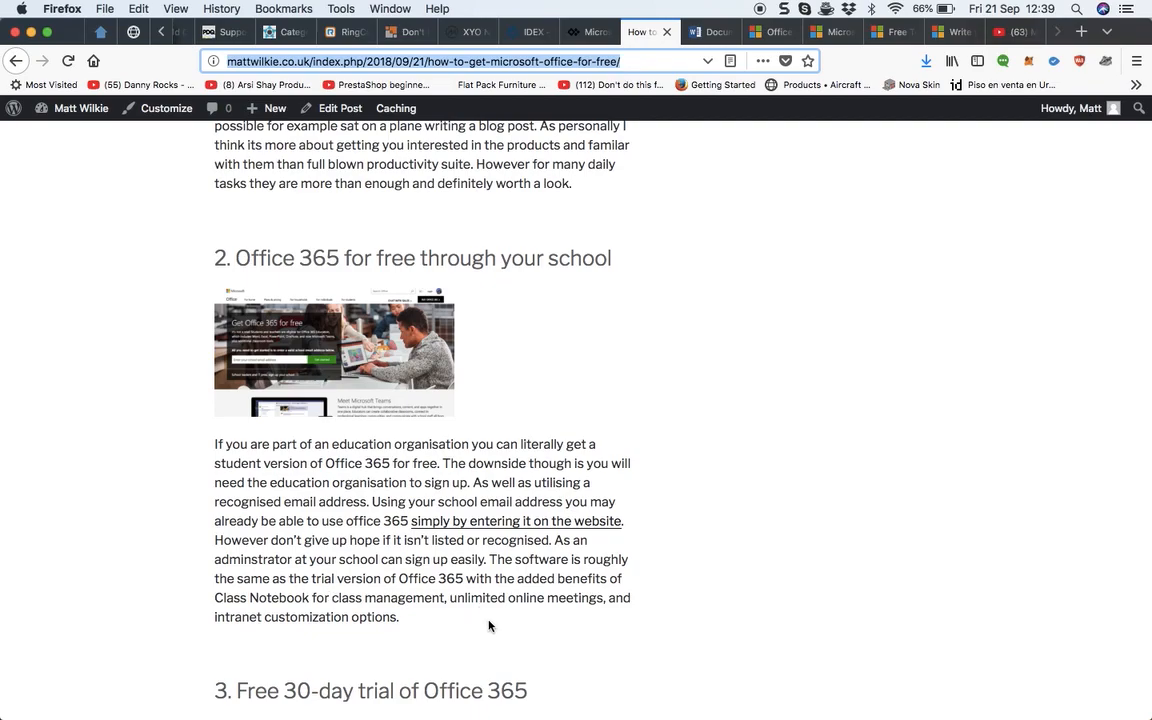
mouse_move(596, 632)
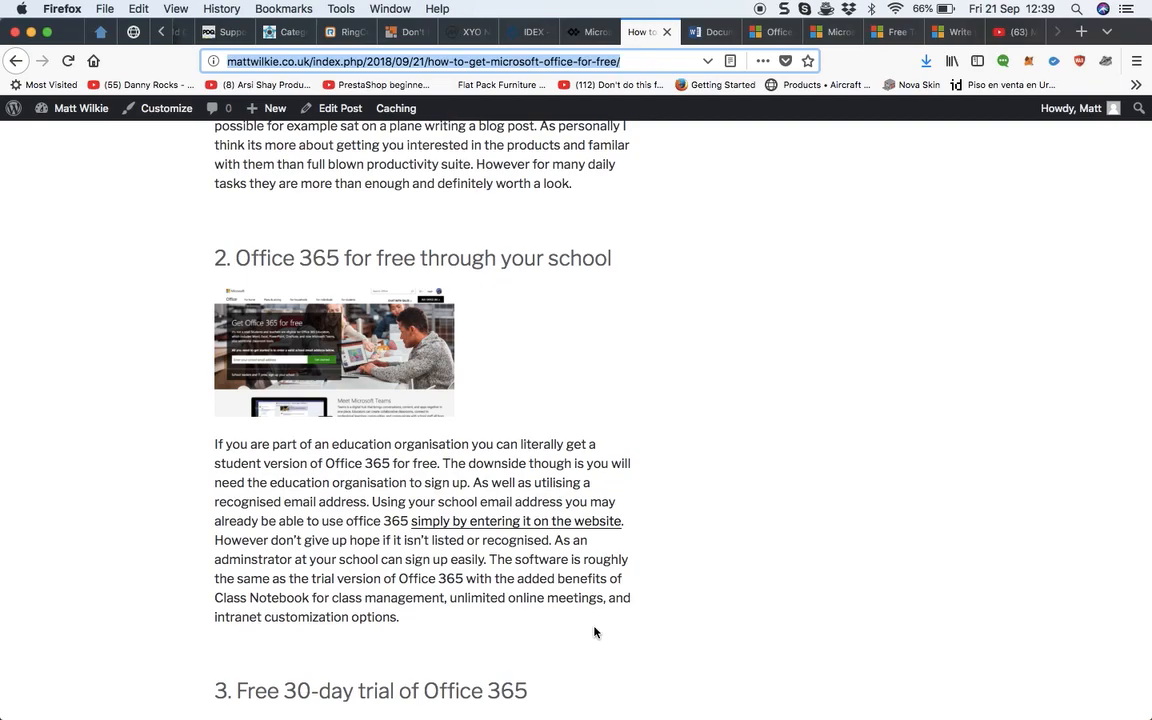
mouse_move(456, 413)
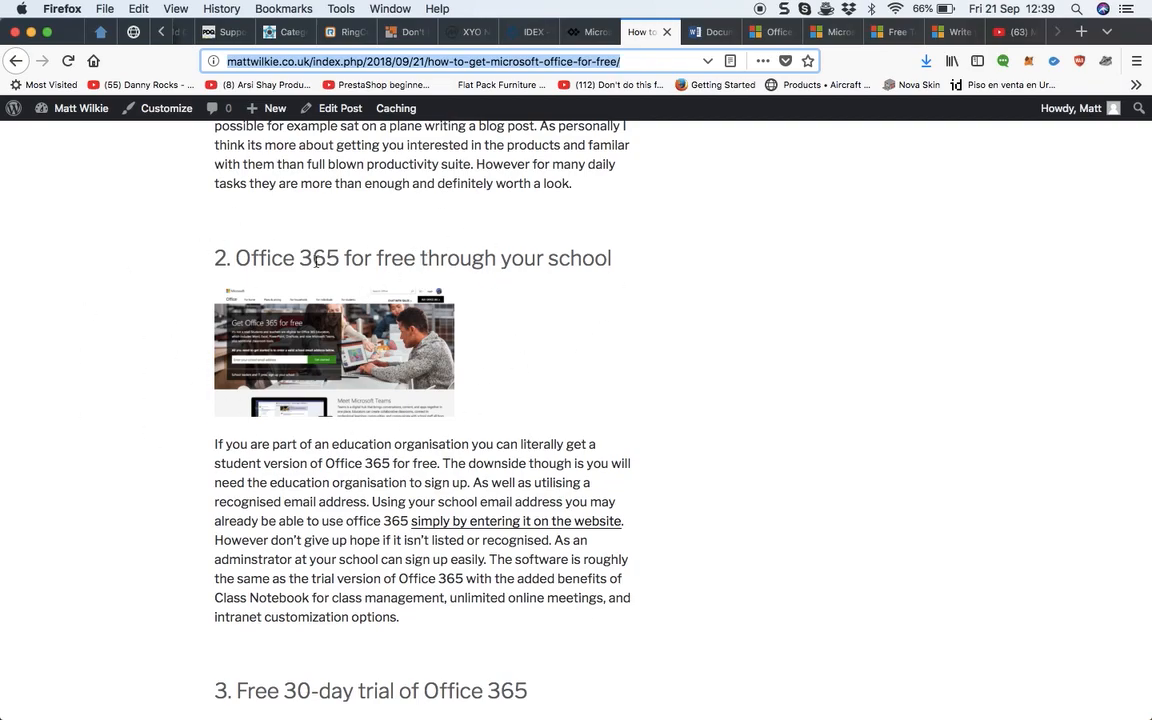
scroll(down, 3)
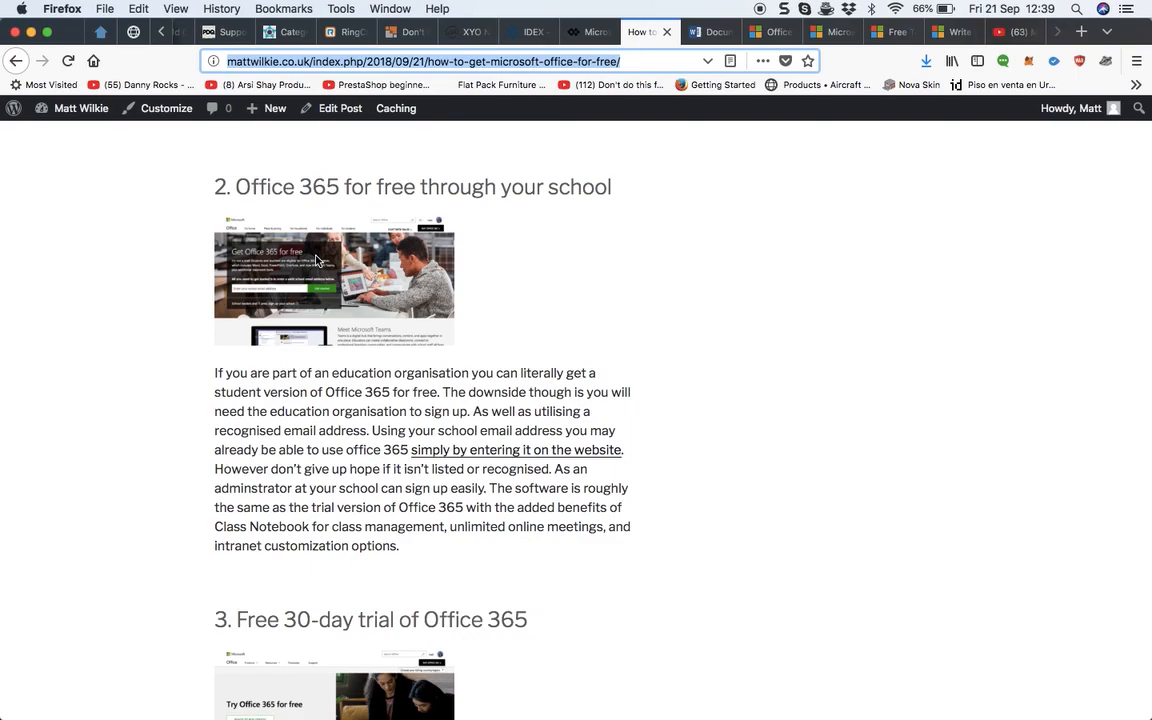
mouse_move(245, 176)
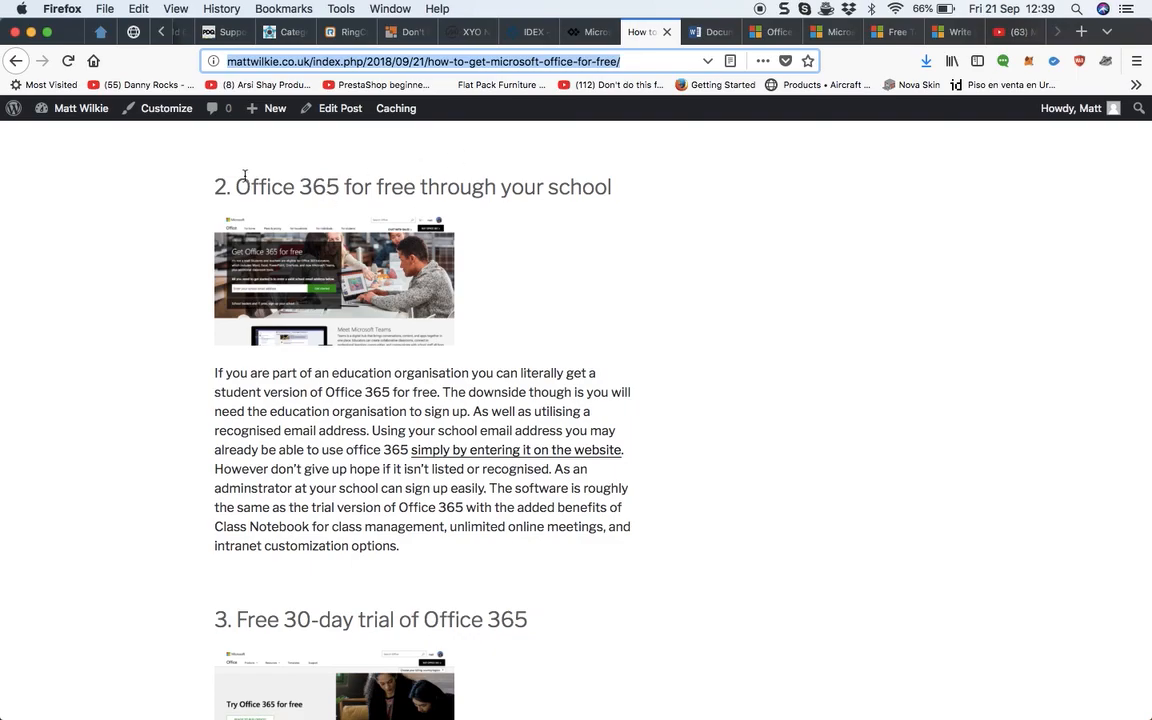
Scroll down to '3. Free 30-day trial of Office 365' and its billing explanation.
scroll(down, 3)
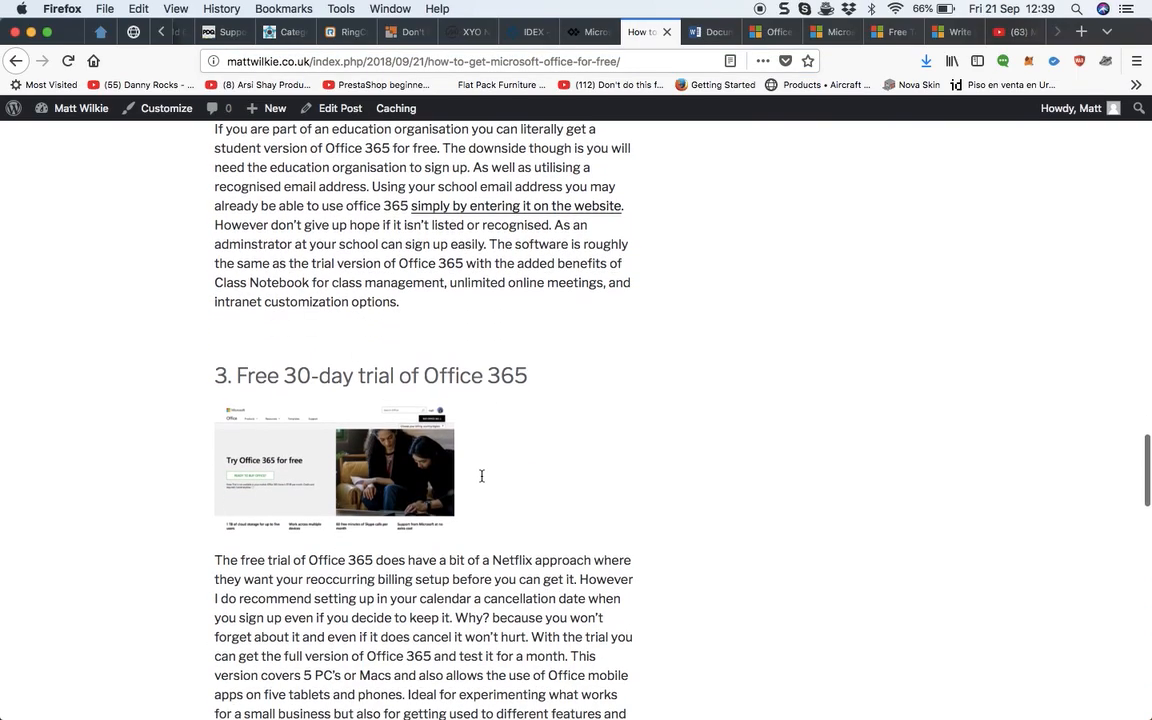
scroll(down, 3)
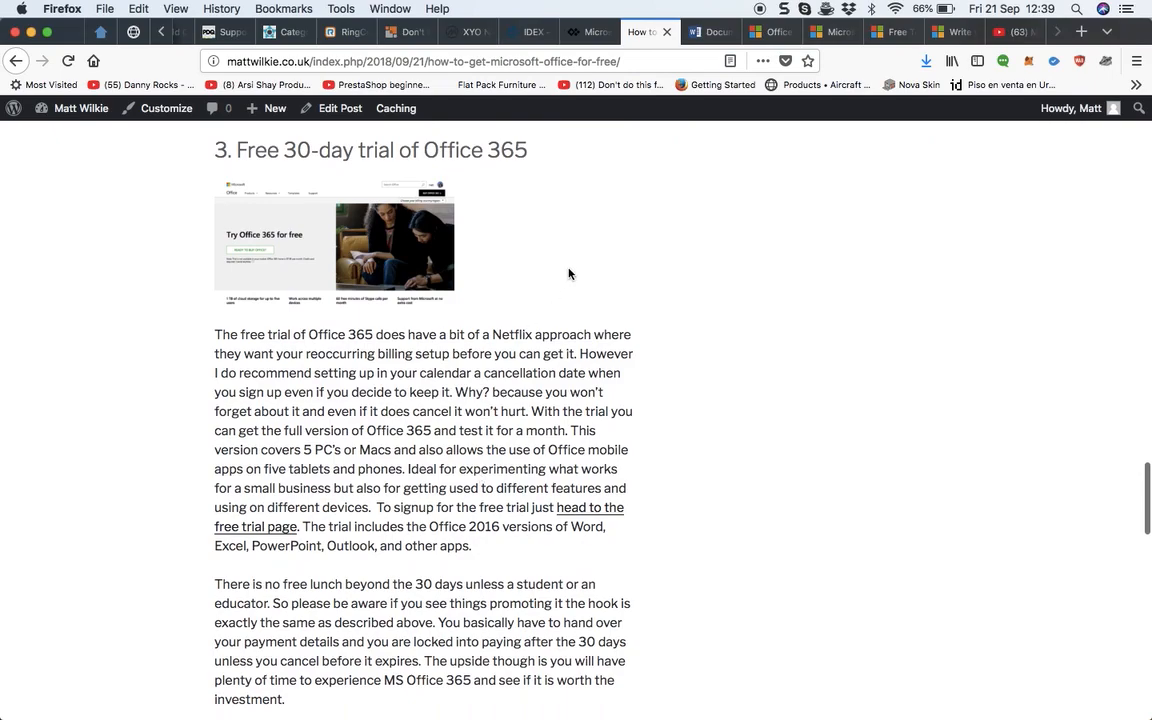
mouse_move(516, 252)
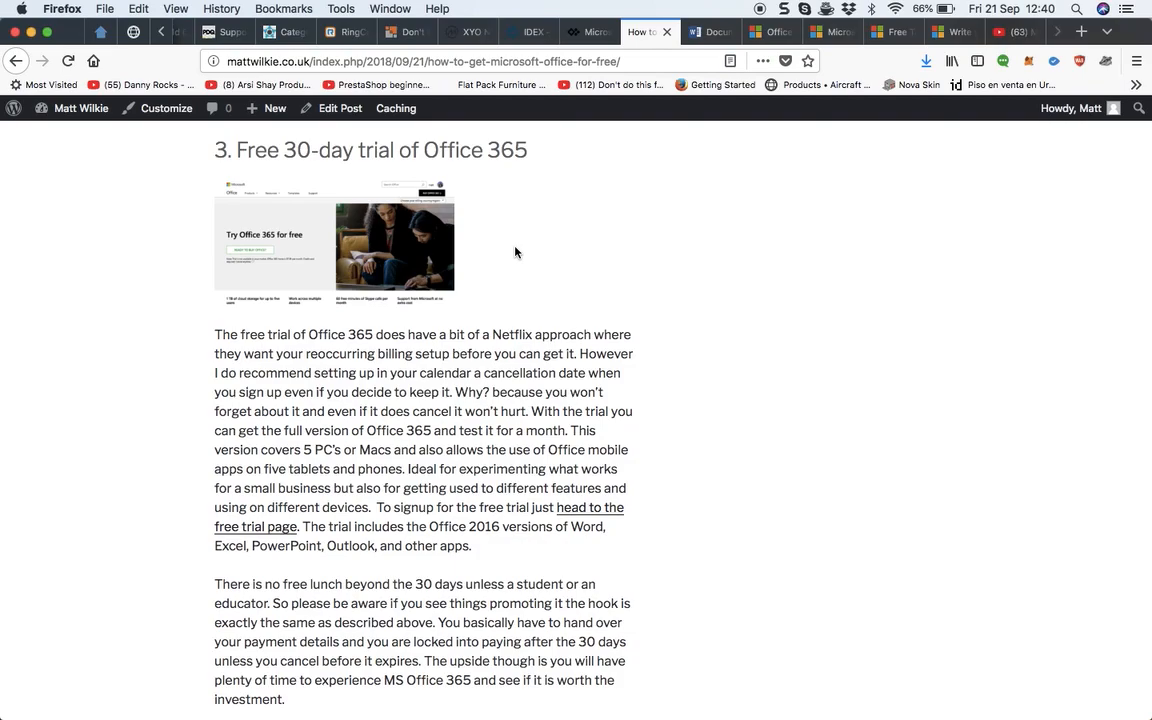
mouse_move(248, 206)
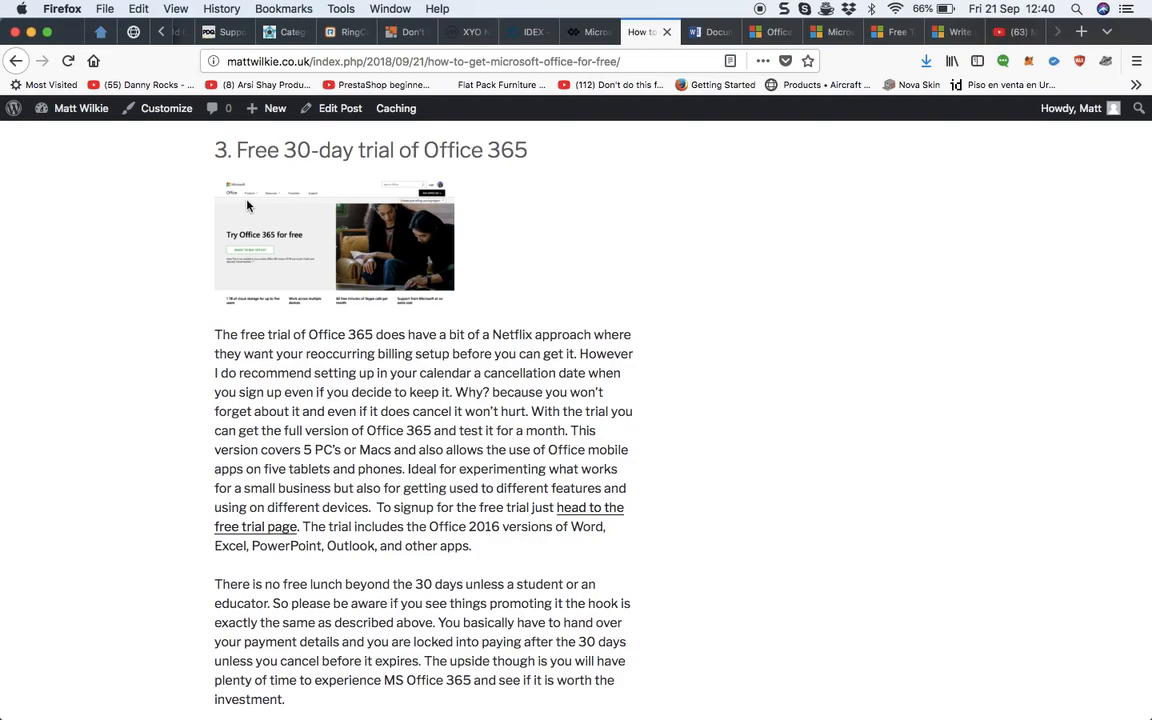
mouse_move(316, 600)
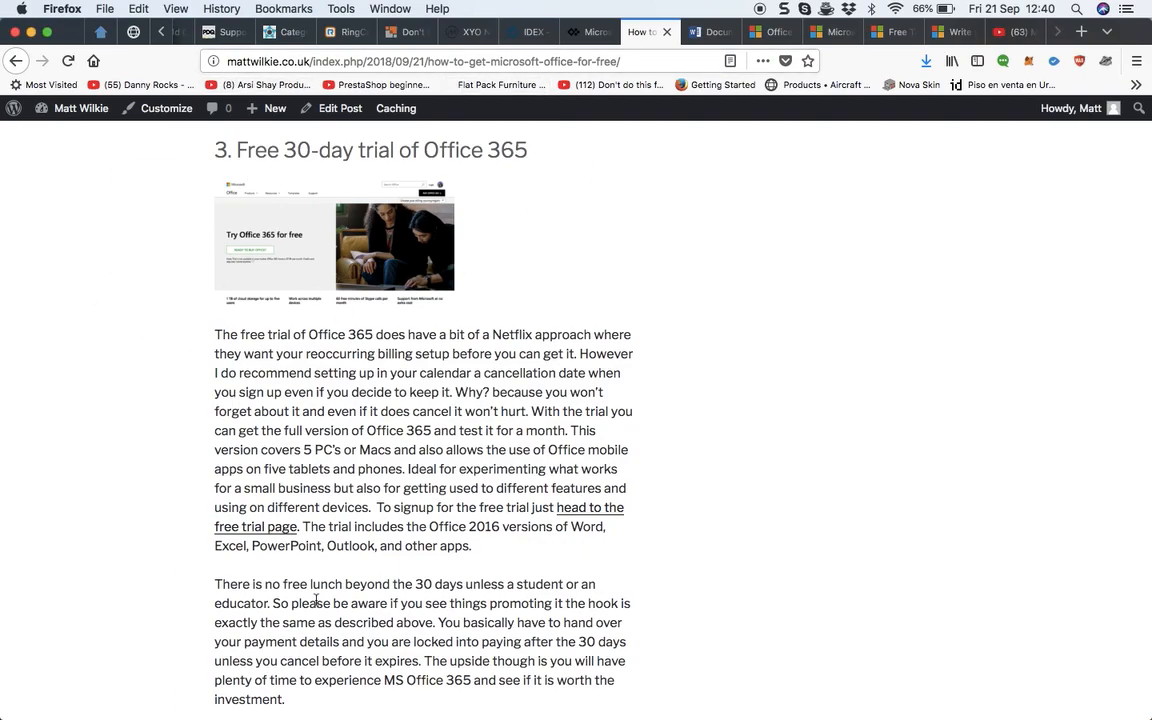
Scroll to '4. Evaluation between 30 and 60 days via TechNet'.
scroll(down, 3)
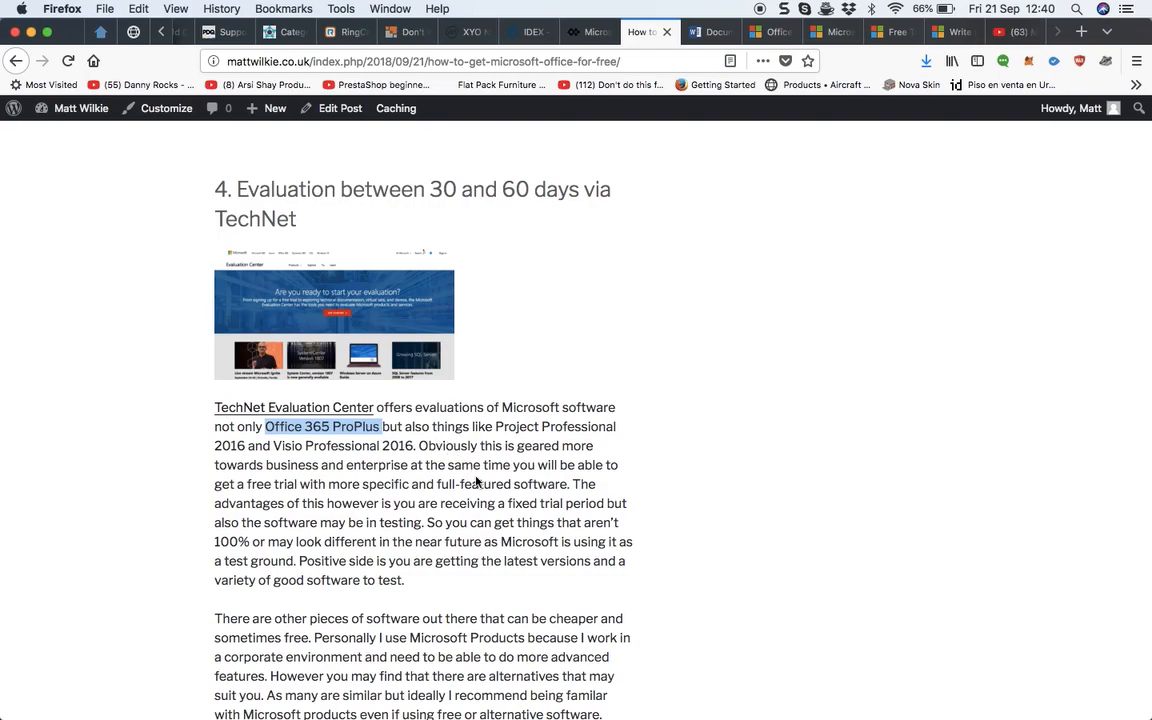
mouse_move(406, 488)
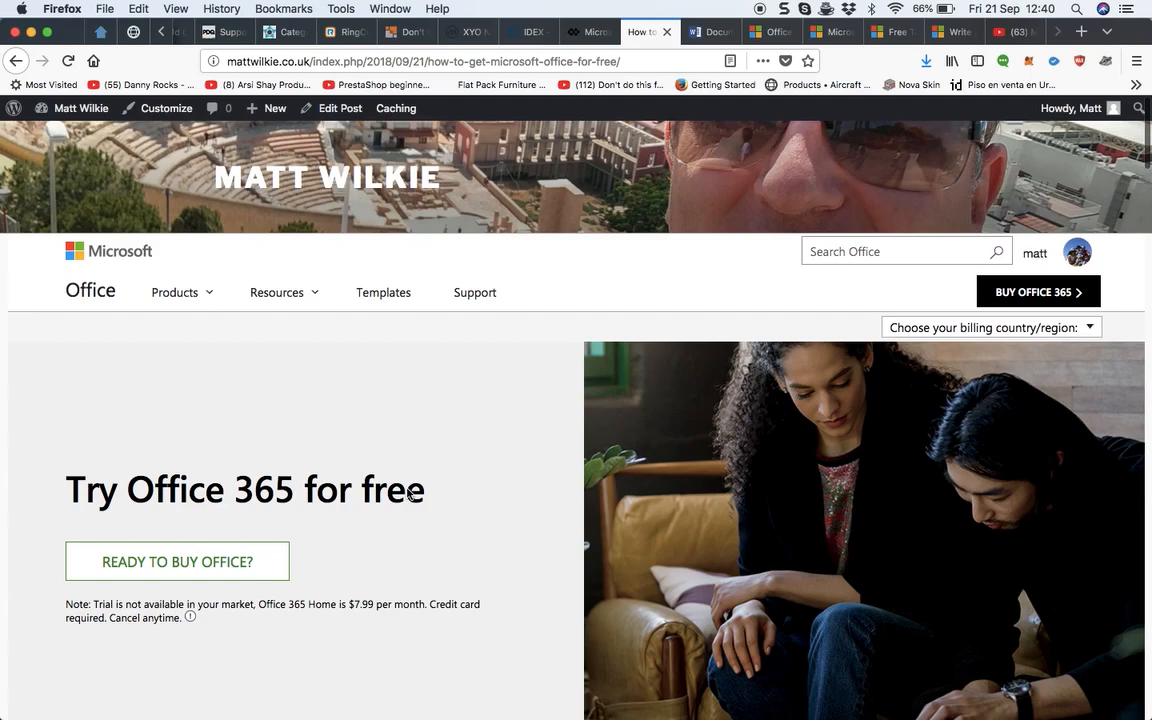
Skim down from the introduction through the web apps and school sections.
scroll(down, 3)
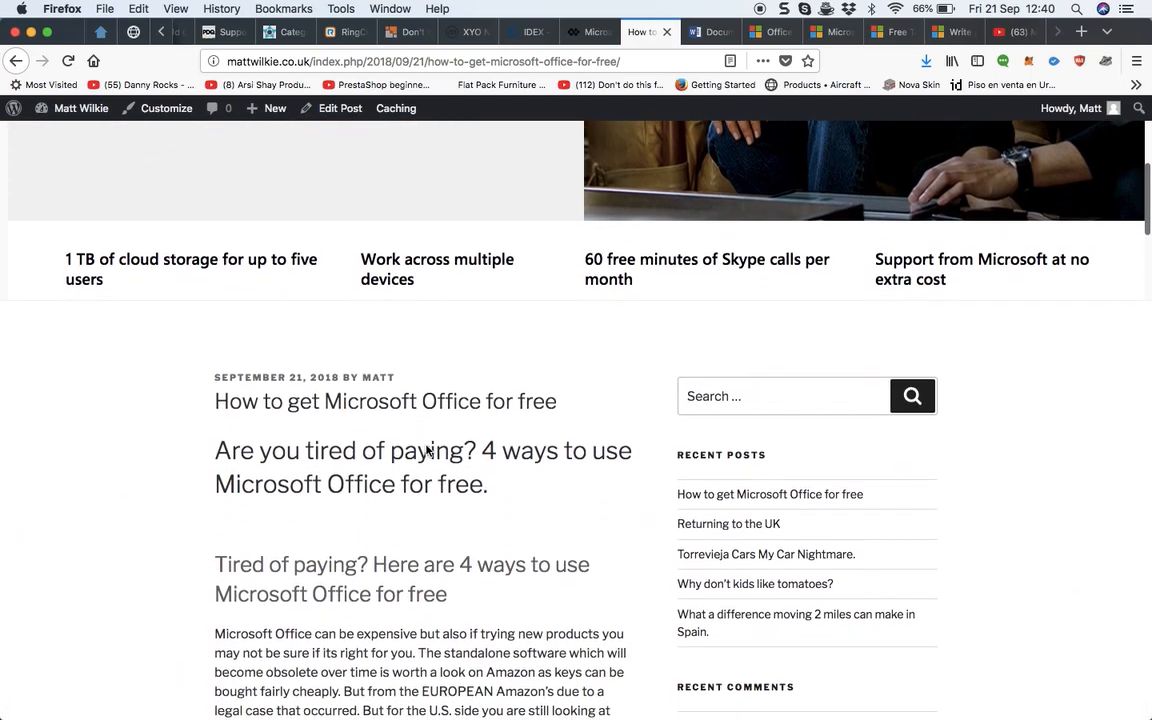
scroll(down, 3)
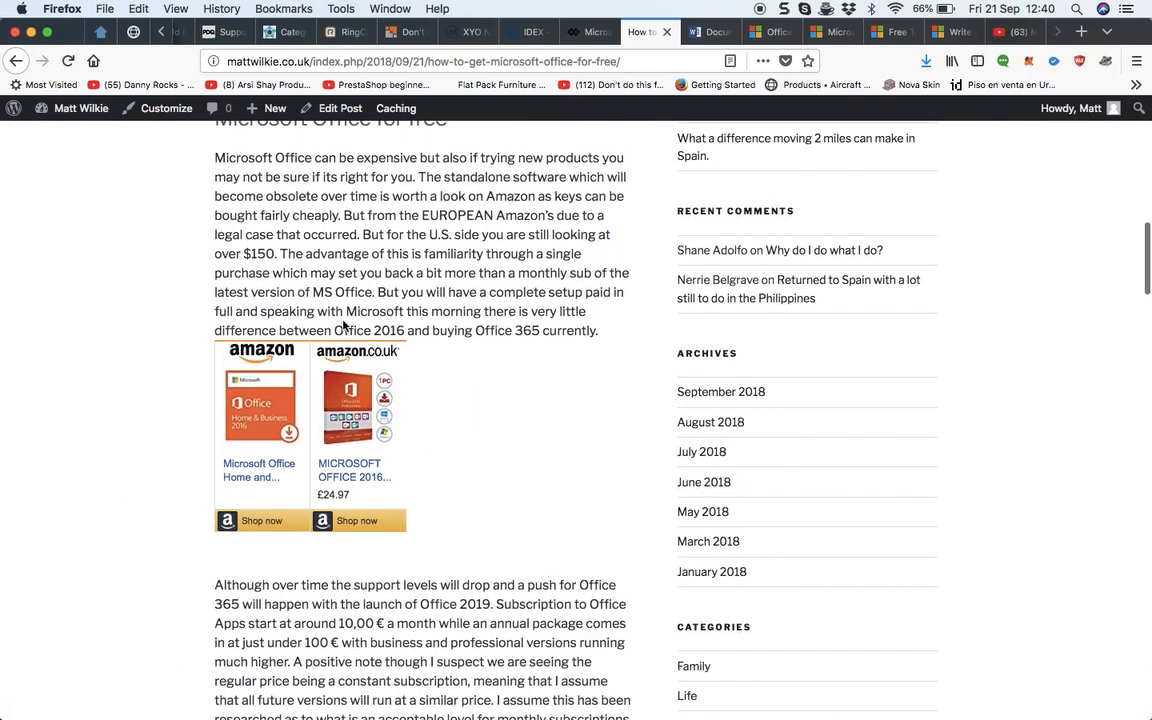
scroll(down, 3)
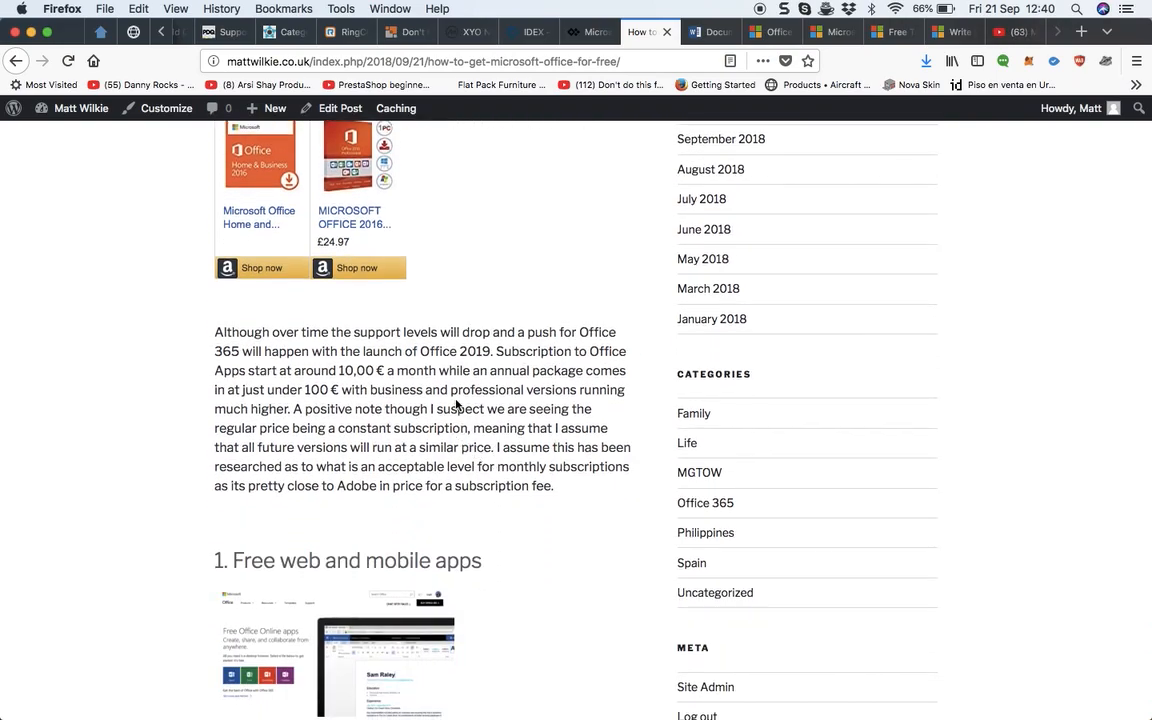
scroll(down, 3)
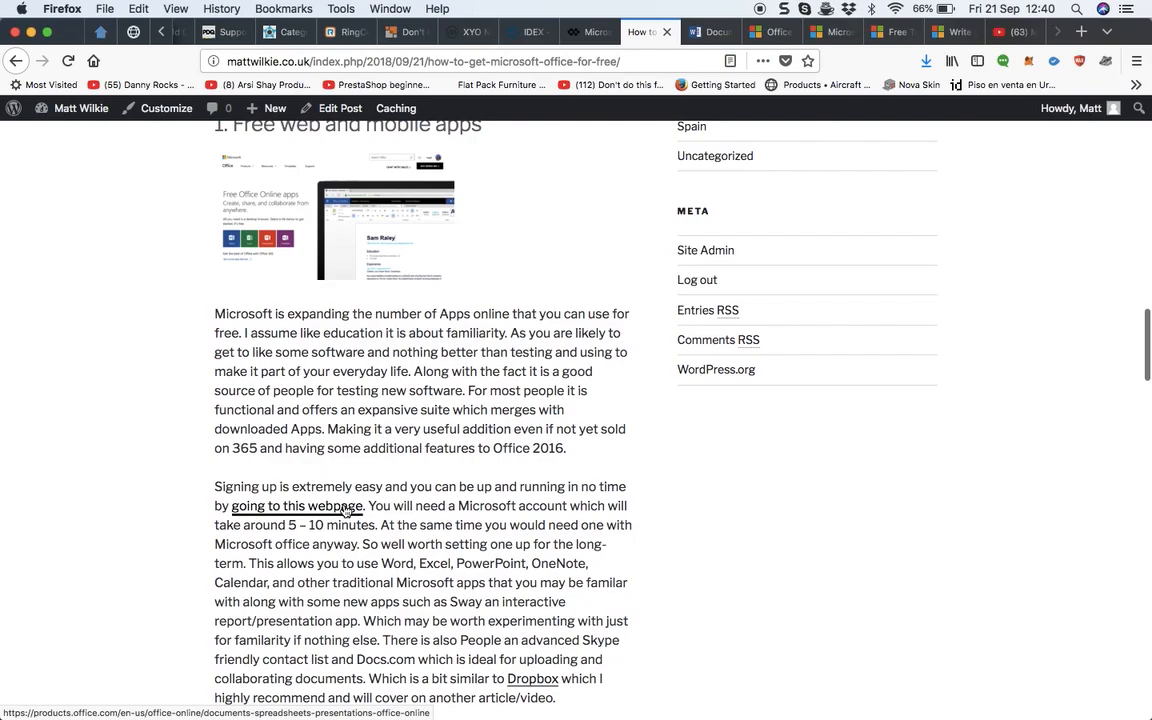
scroll(up, 3)
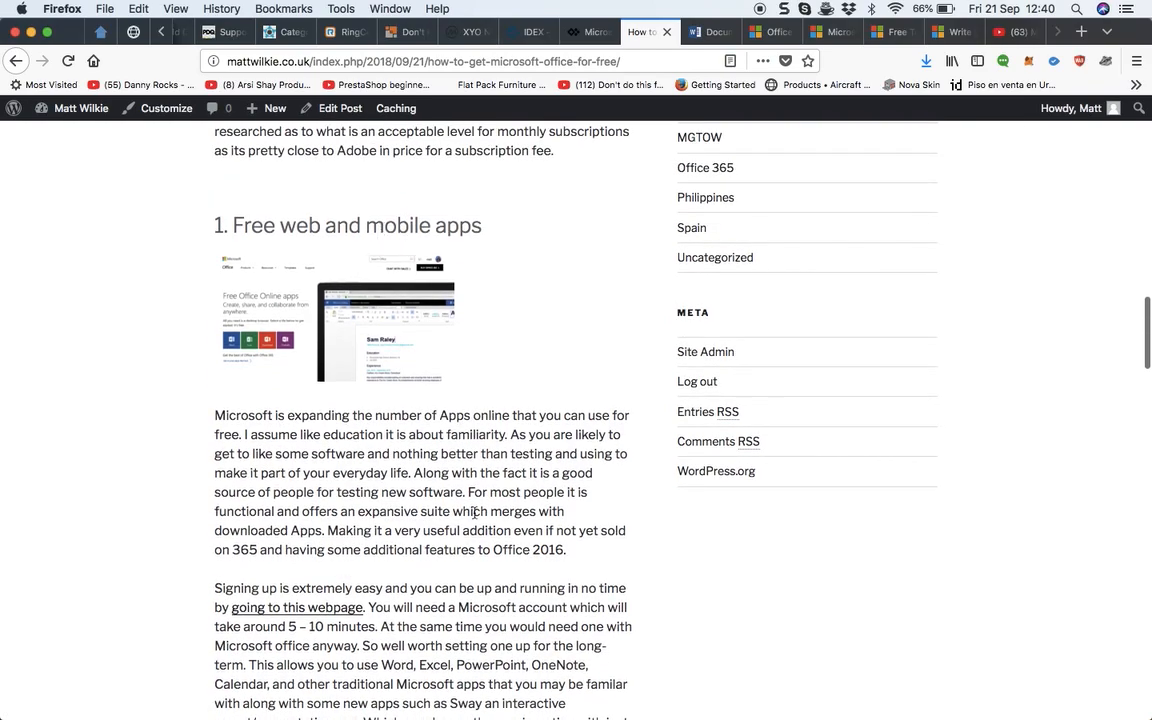
Continue to the TechNet section, then back up to '3. Free 30-day trial'.
scroll(down, 3)
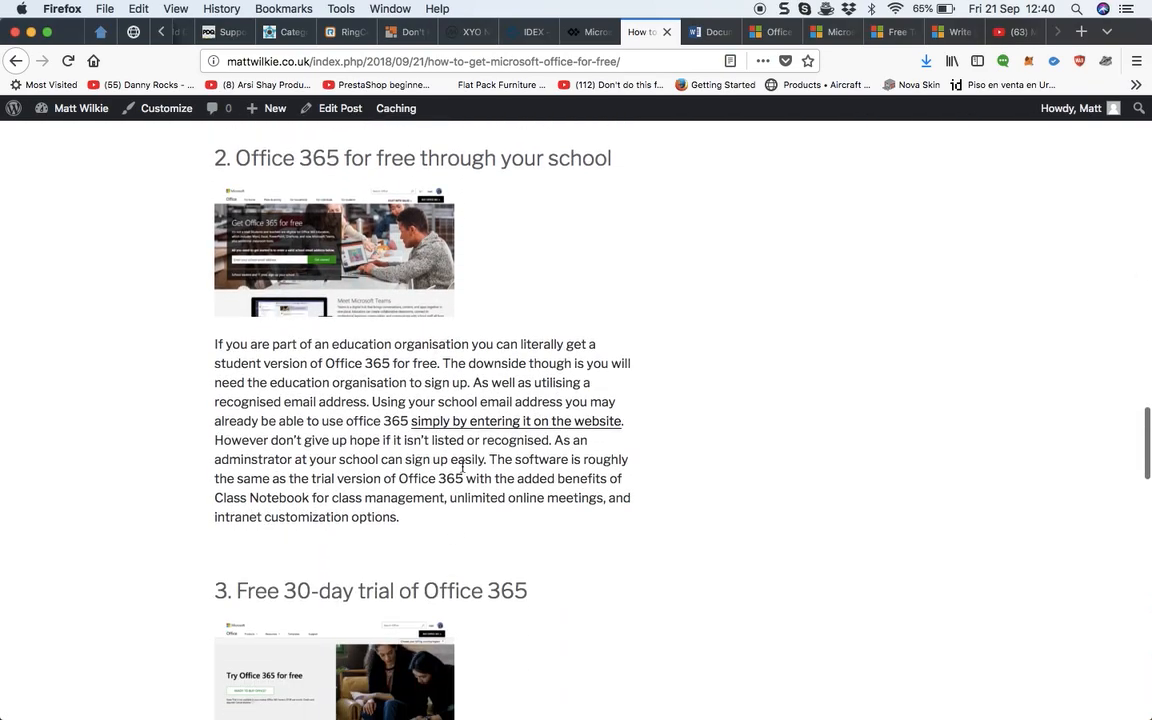
scroll(down, 3)
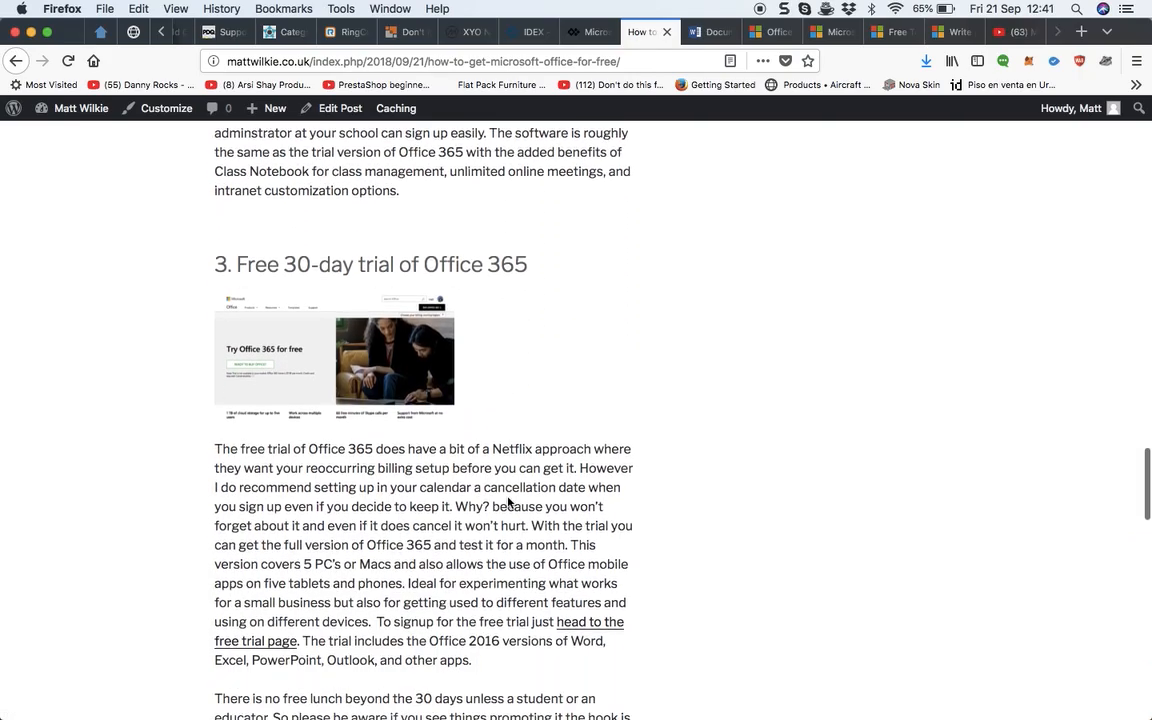
scroll(down, 3)
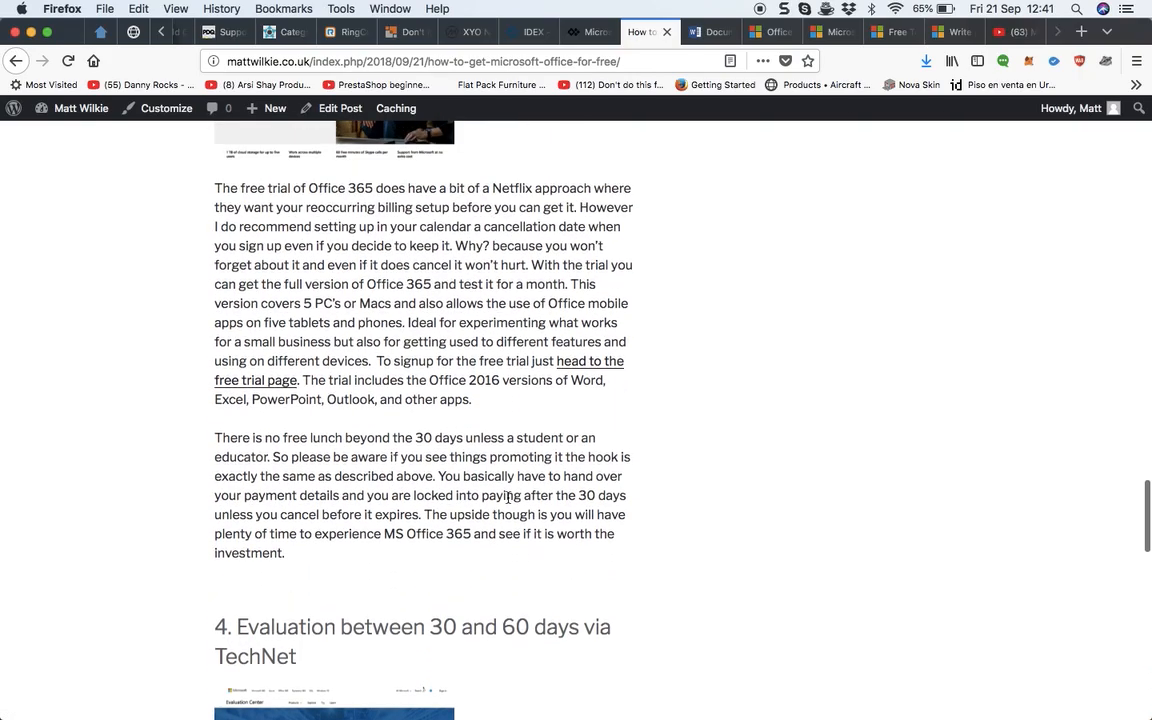
scroll(down, 3)
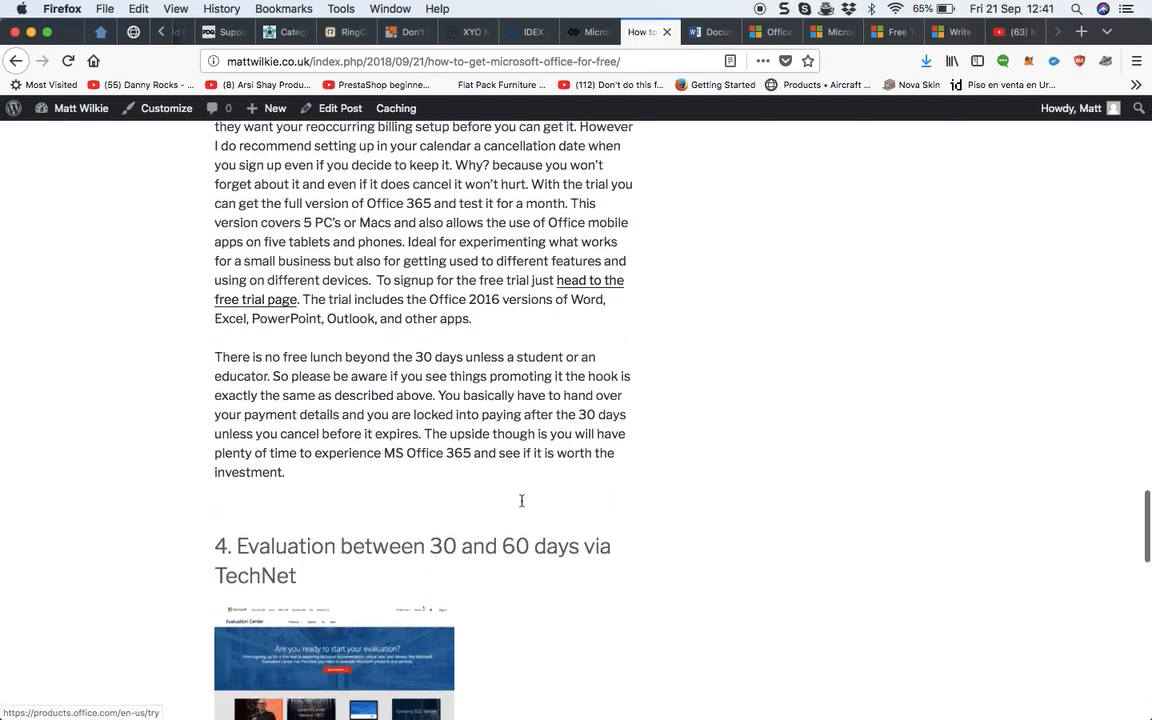
scroll(down, 3)
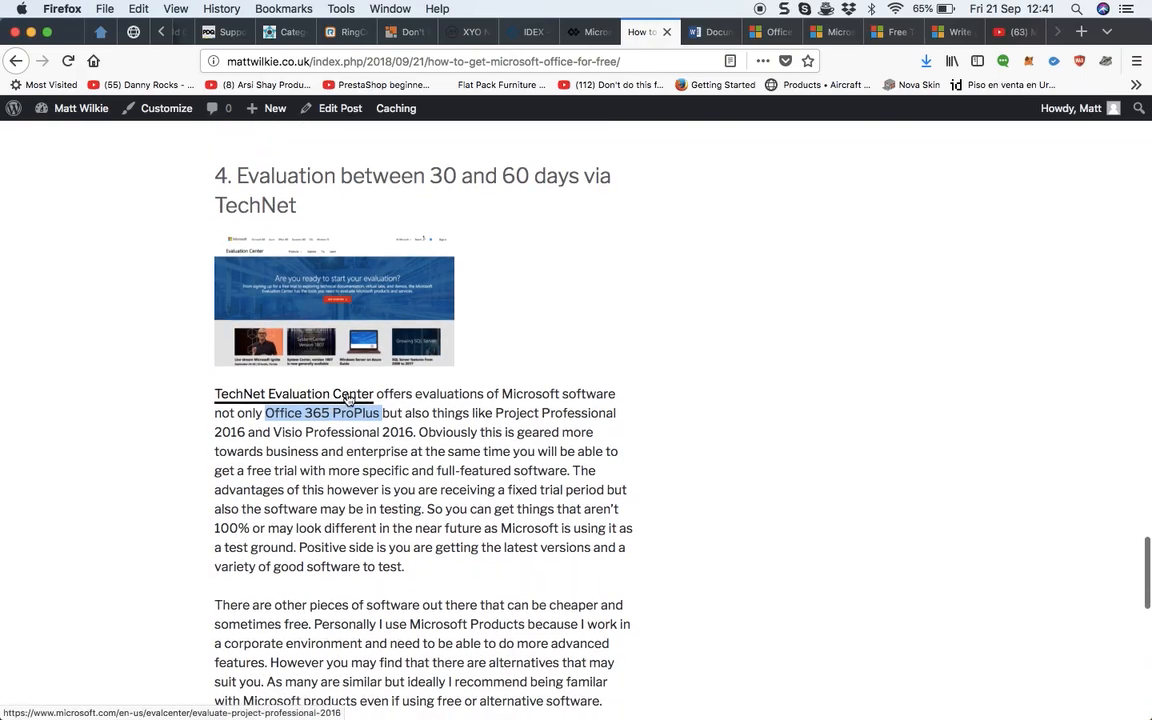
scroll(up, 3)
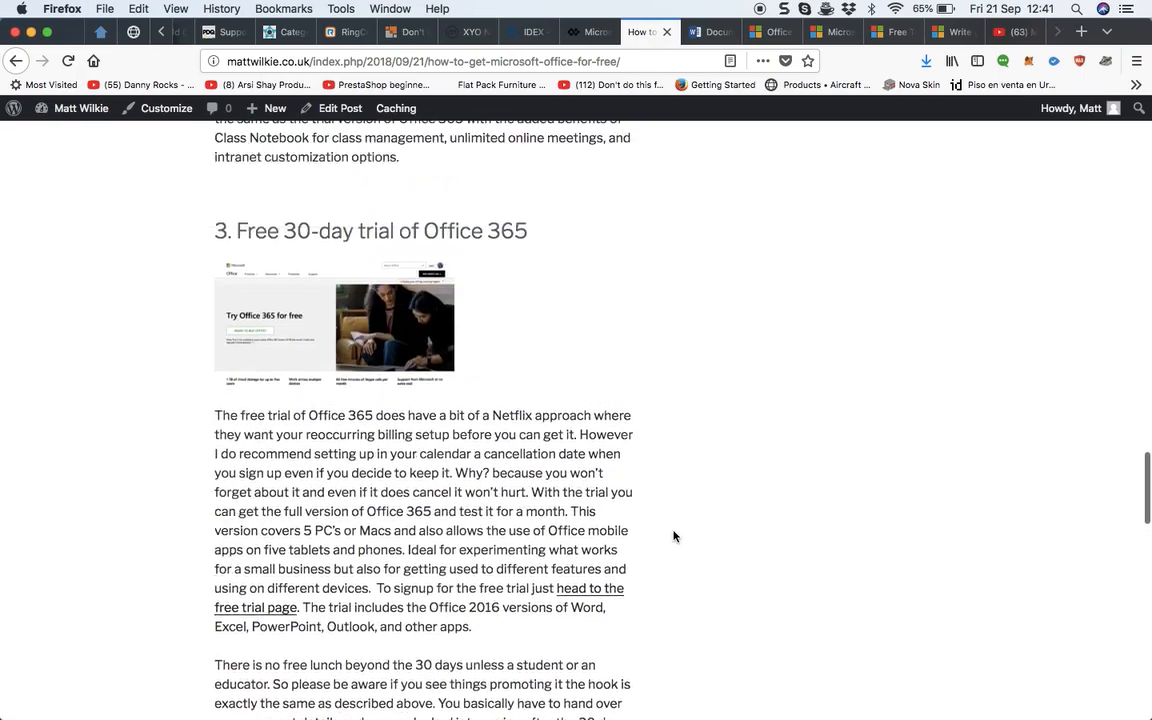